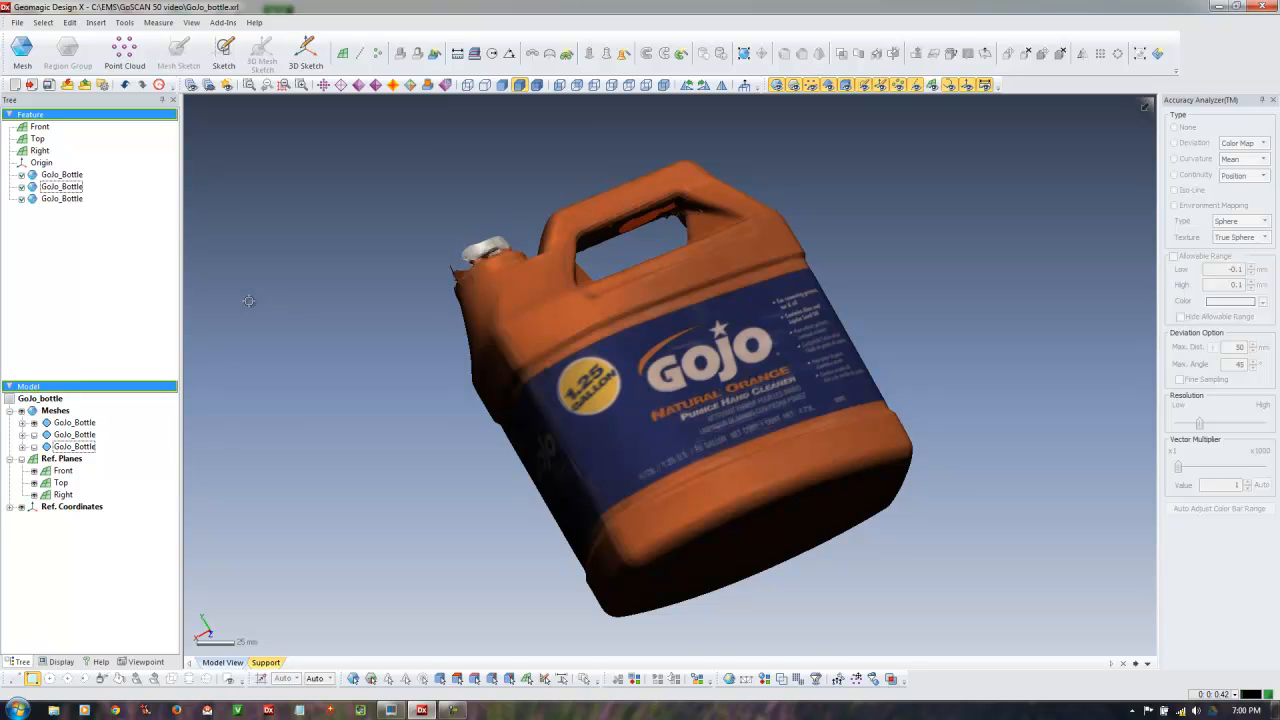
mouse_move(380, 308)
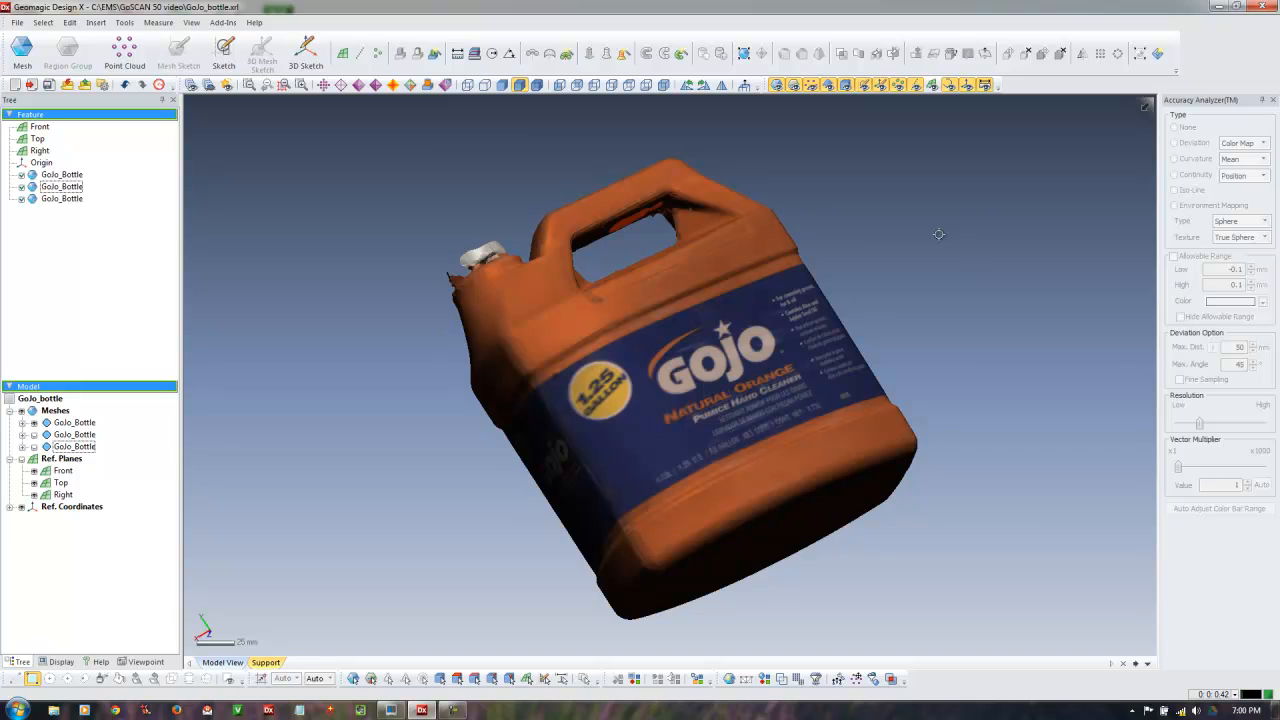
mouse_move(978, 252)
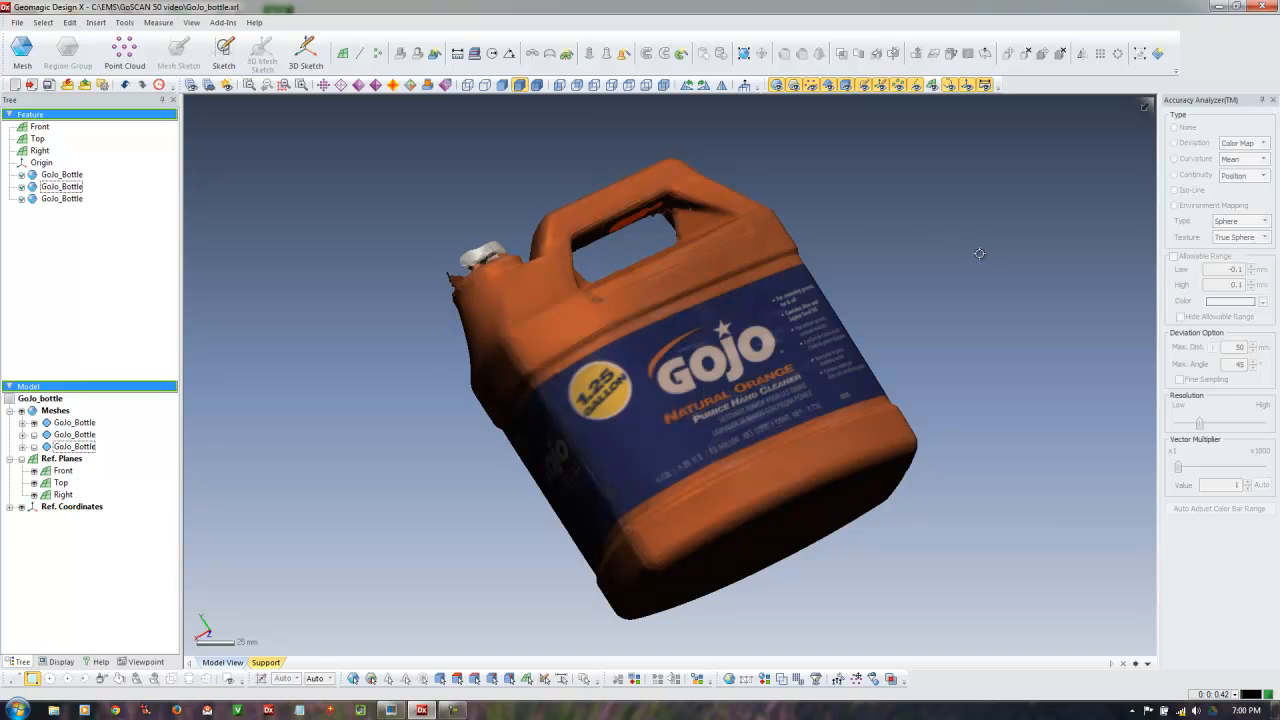
mouse_move(988, 248)
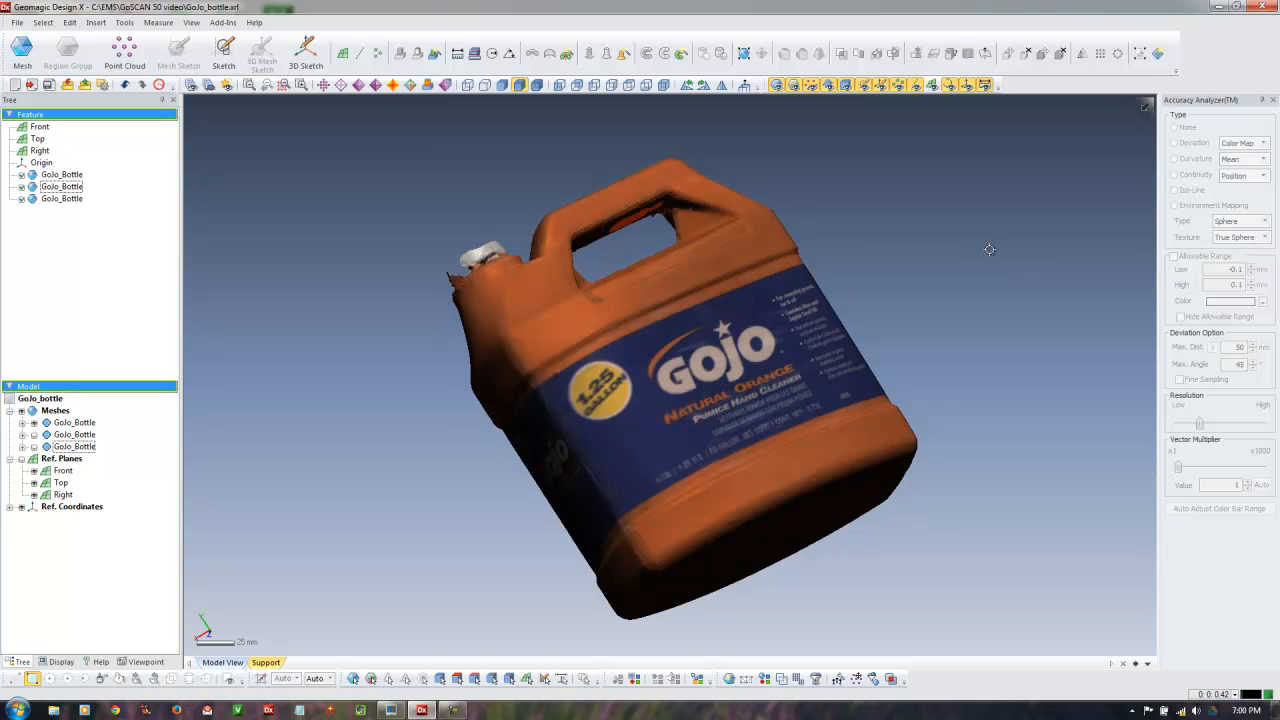
mouse_move(976, 290)
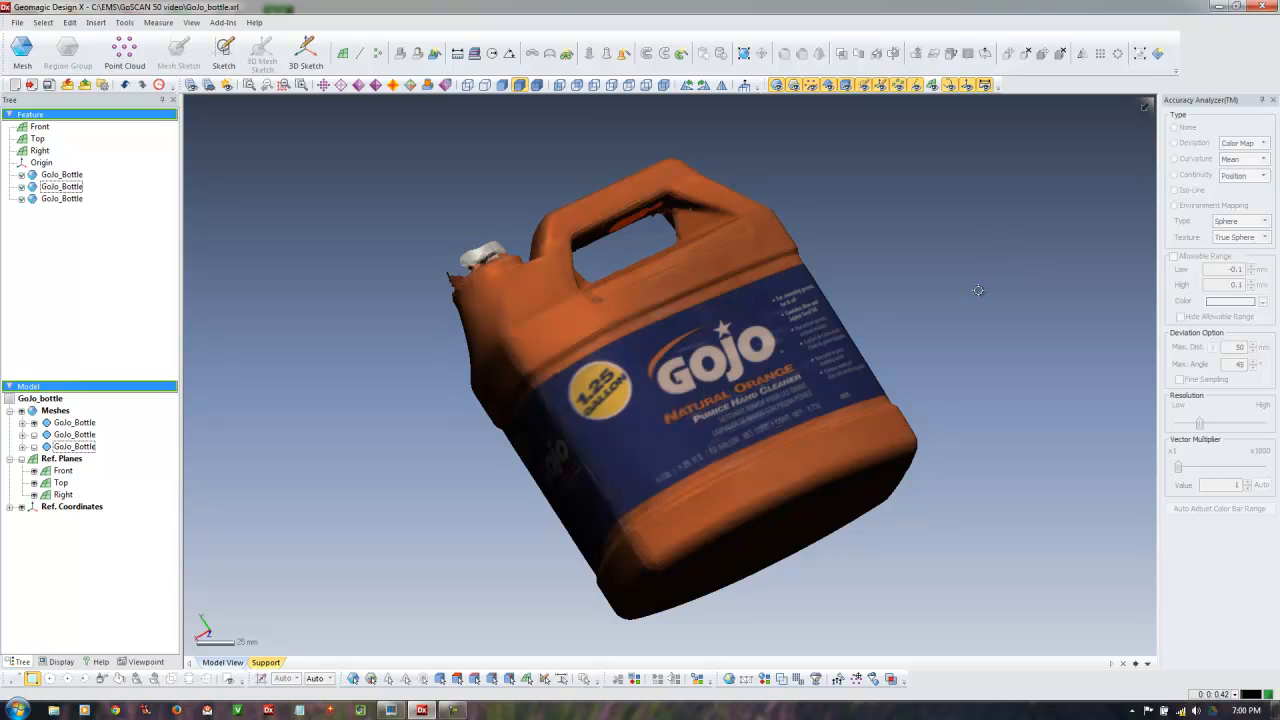
mouse_move(928, 272)
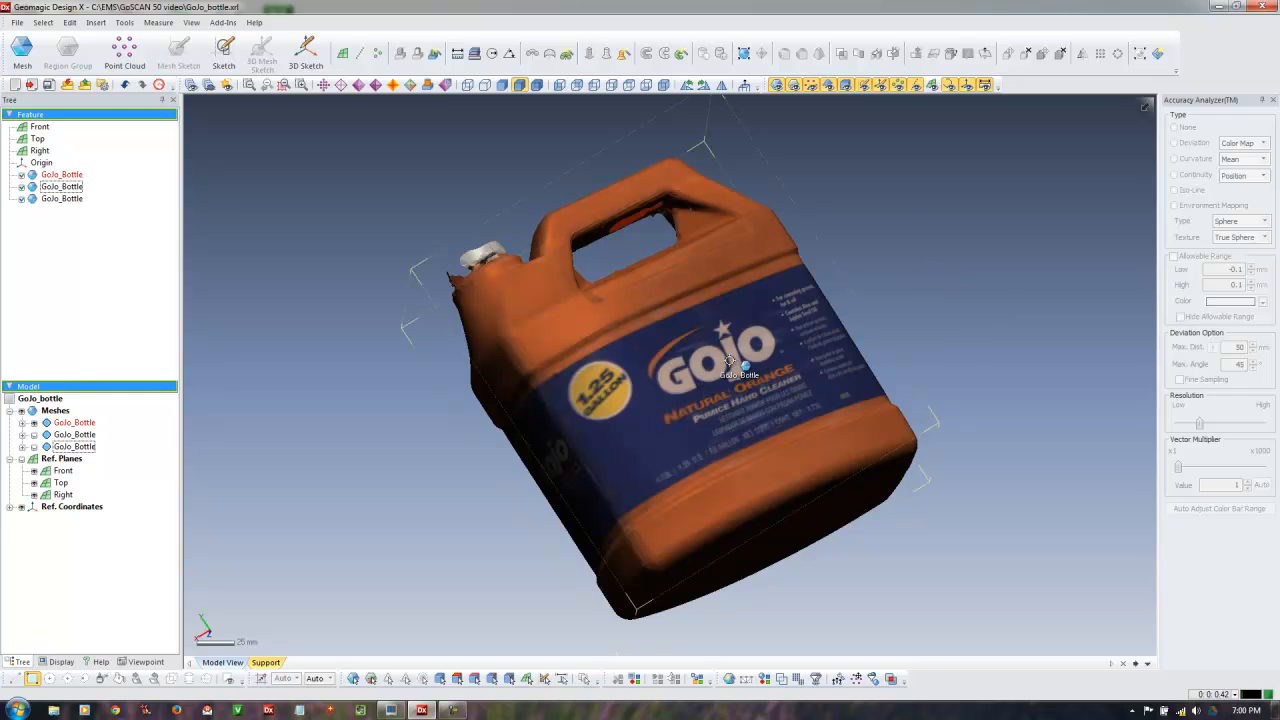
Orbit the bottle upright and turn off the mesh colour texture in Display settings
left_click_drag(730, 360, 540, 380)
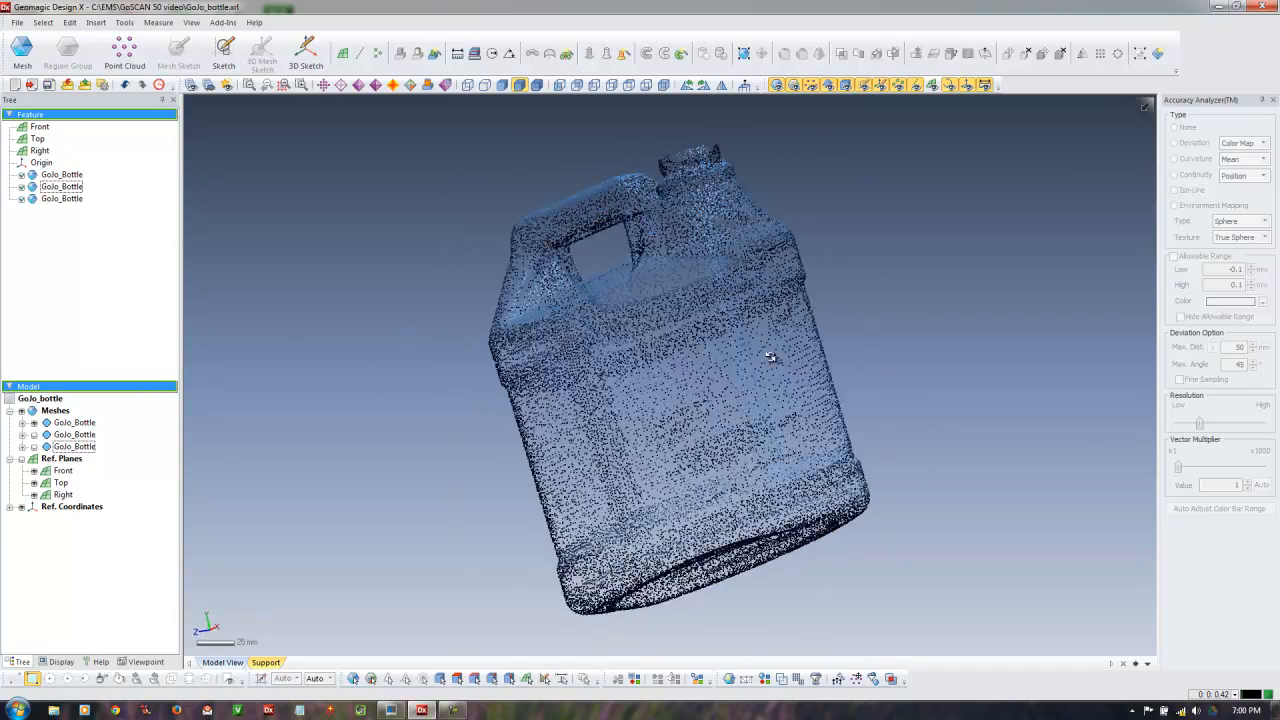
left_click_drag(770, 356, 728, 280)
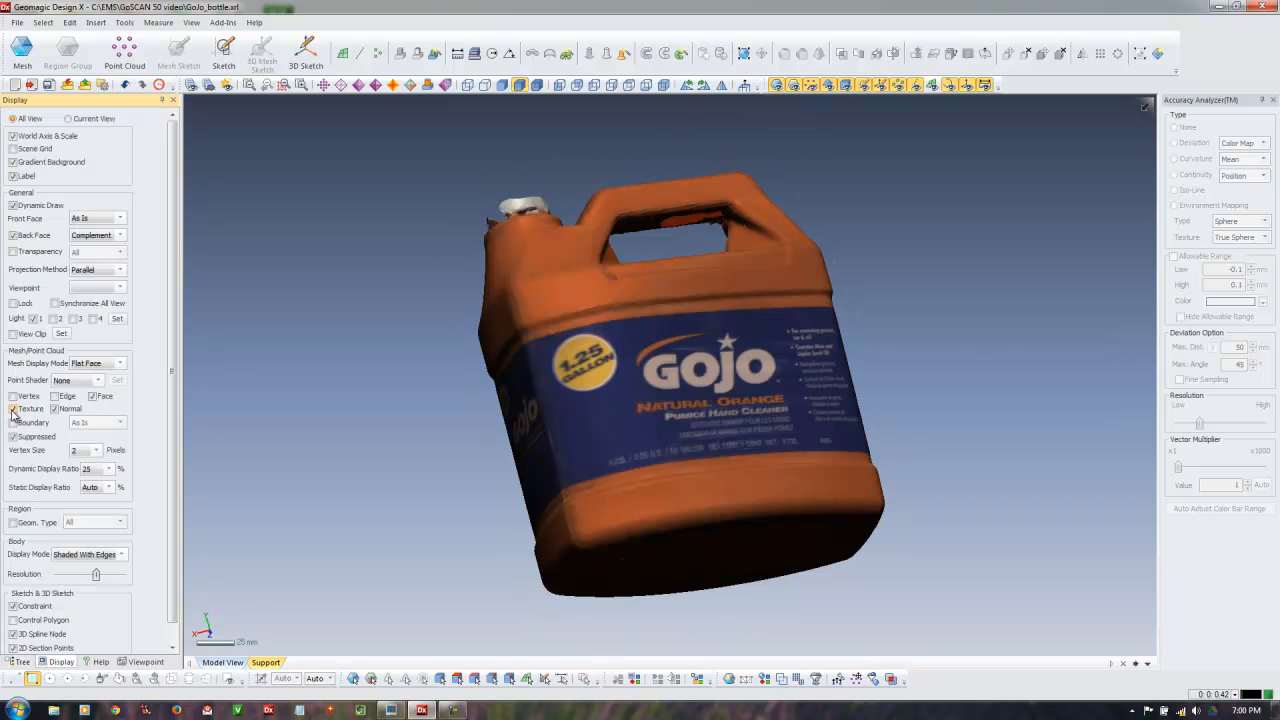
left_click(12, 408)
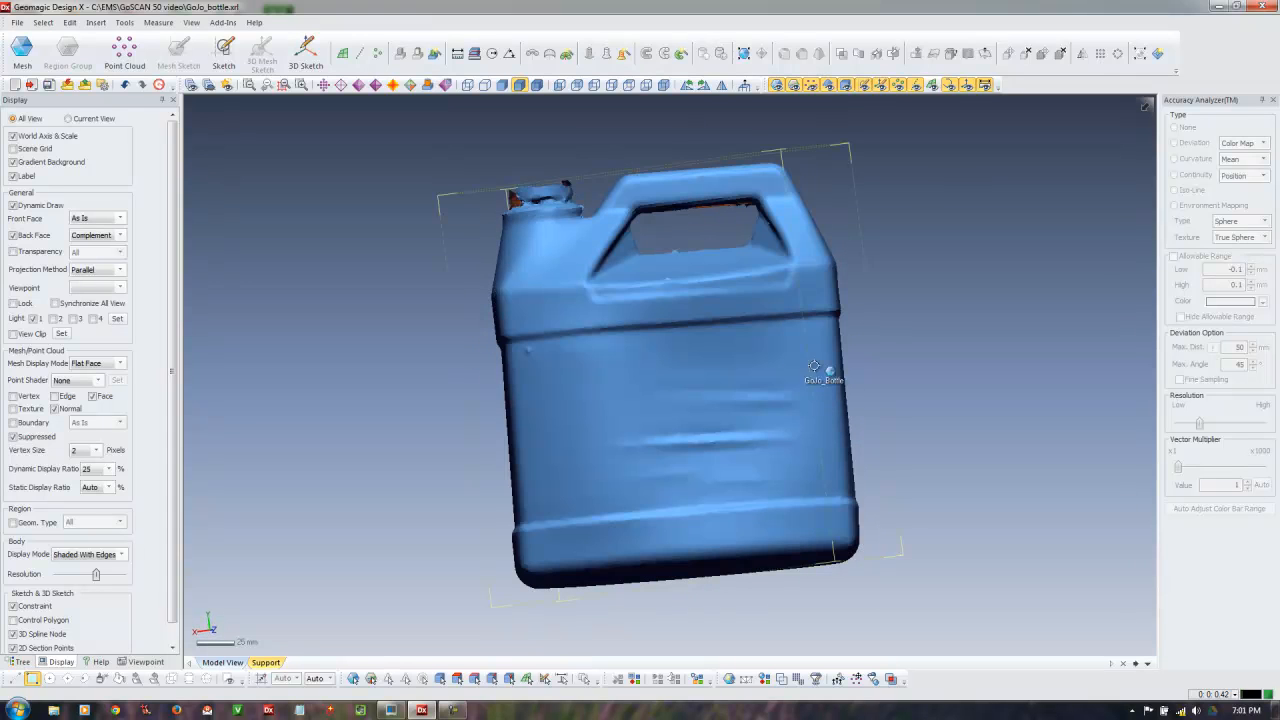
Orbit the untextured bottle mesh to inspect its surface and stand it upright
left_click_drag(814, 364, 828, 402)
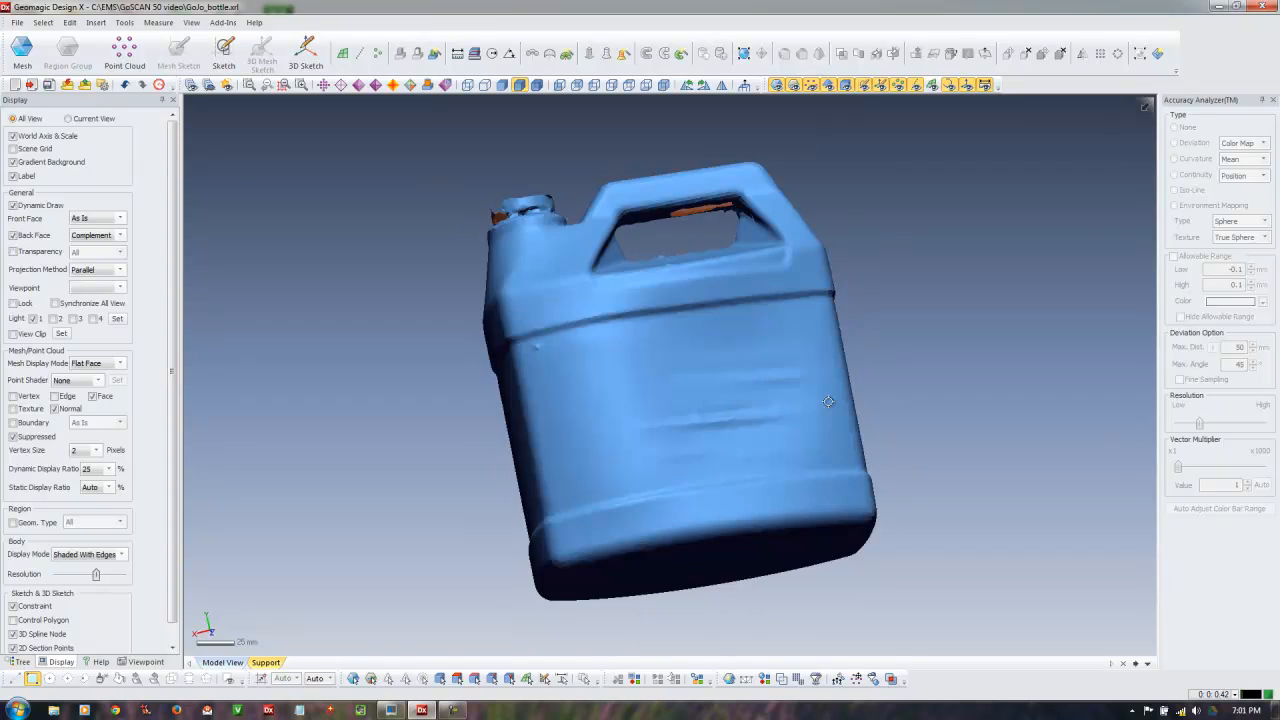
left_click_drag(828, 400, 660, 488)
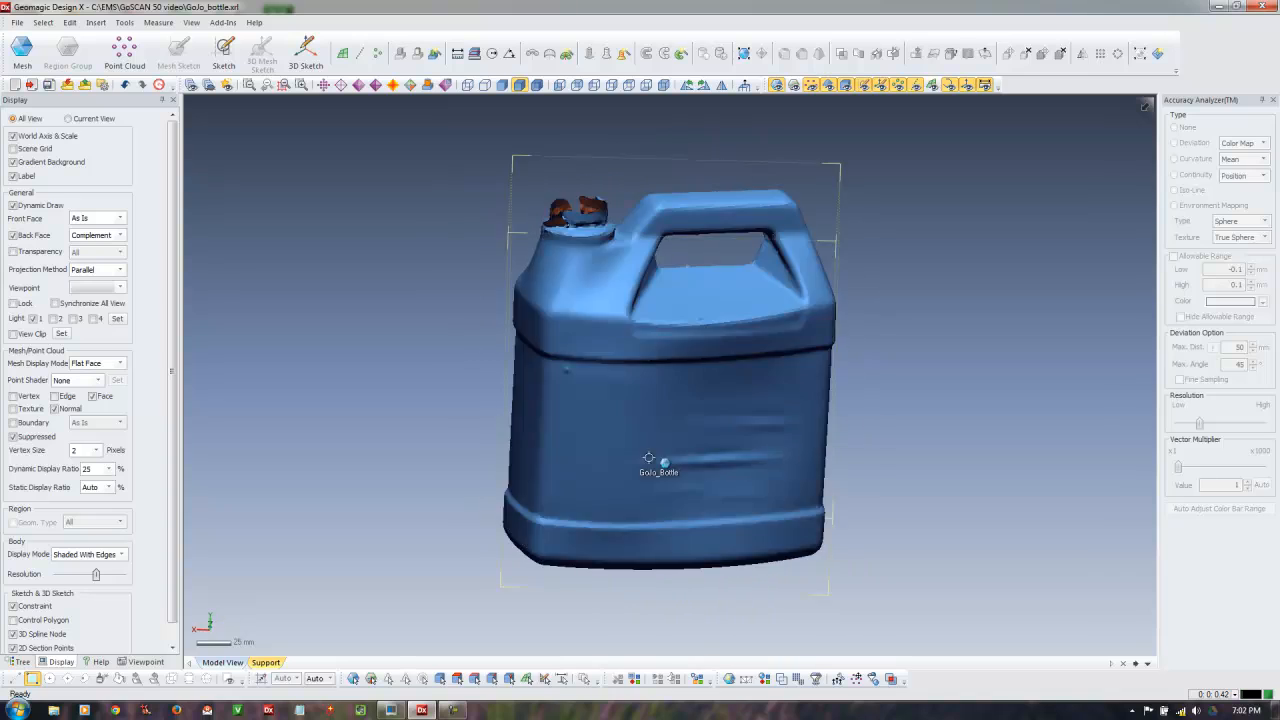
left_click_drag(648, 458, 784, 430)
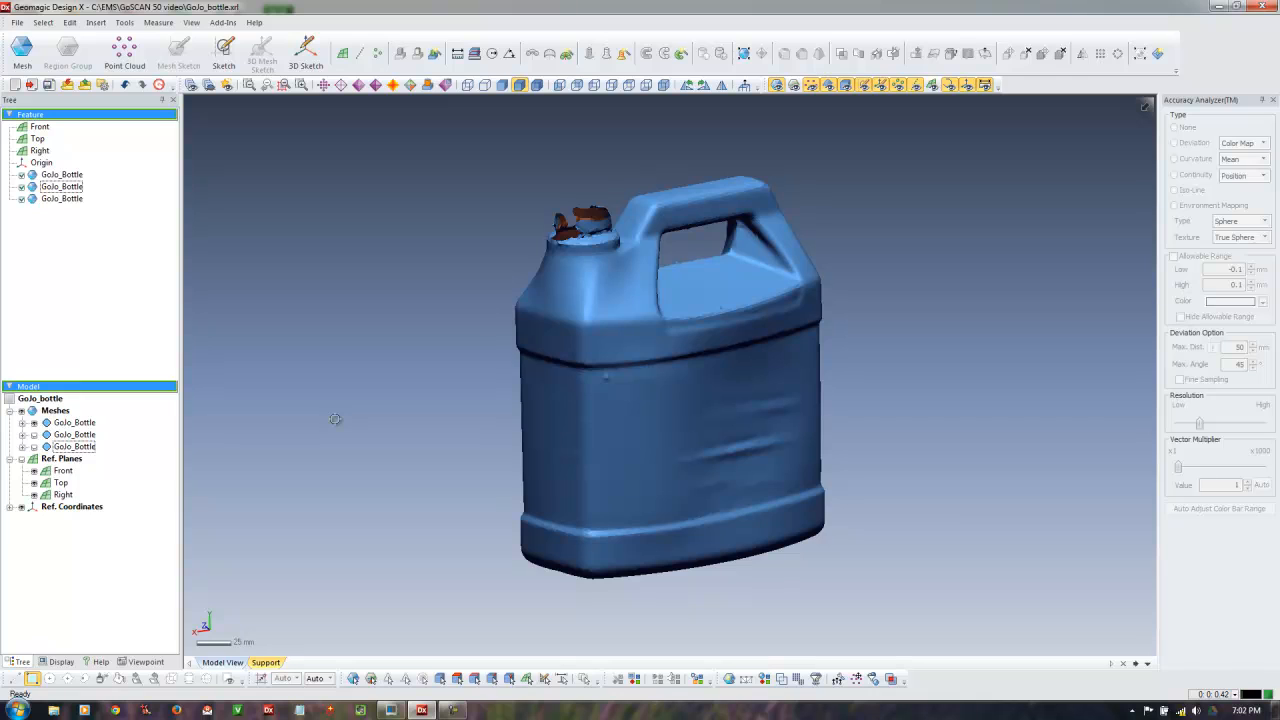
mouse_move(904, 456)
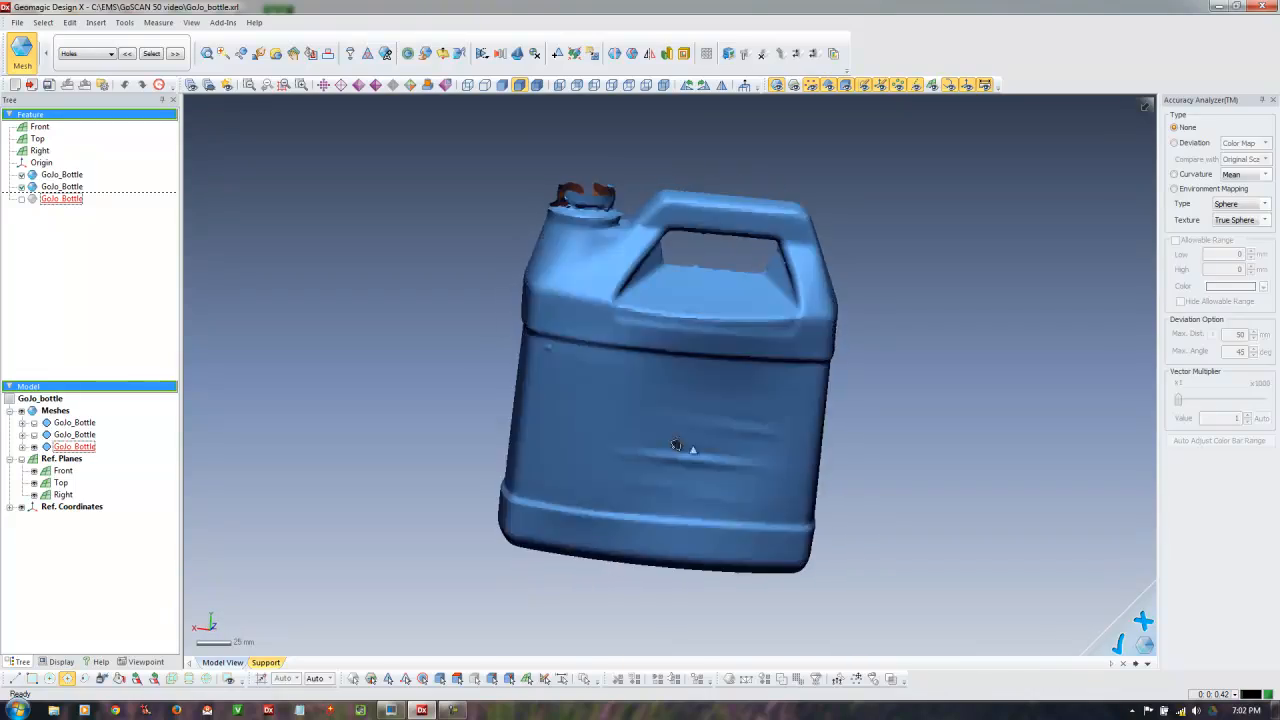
Zoom to the bottle neck, check the Fill Holes tool, then start the smoothing brush
left_click_drag(676, 444, 824, 456)
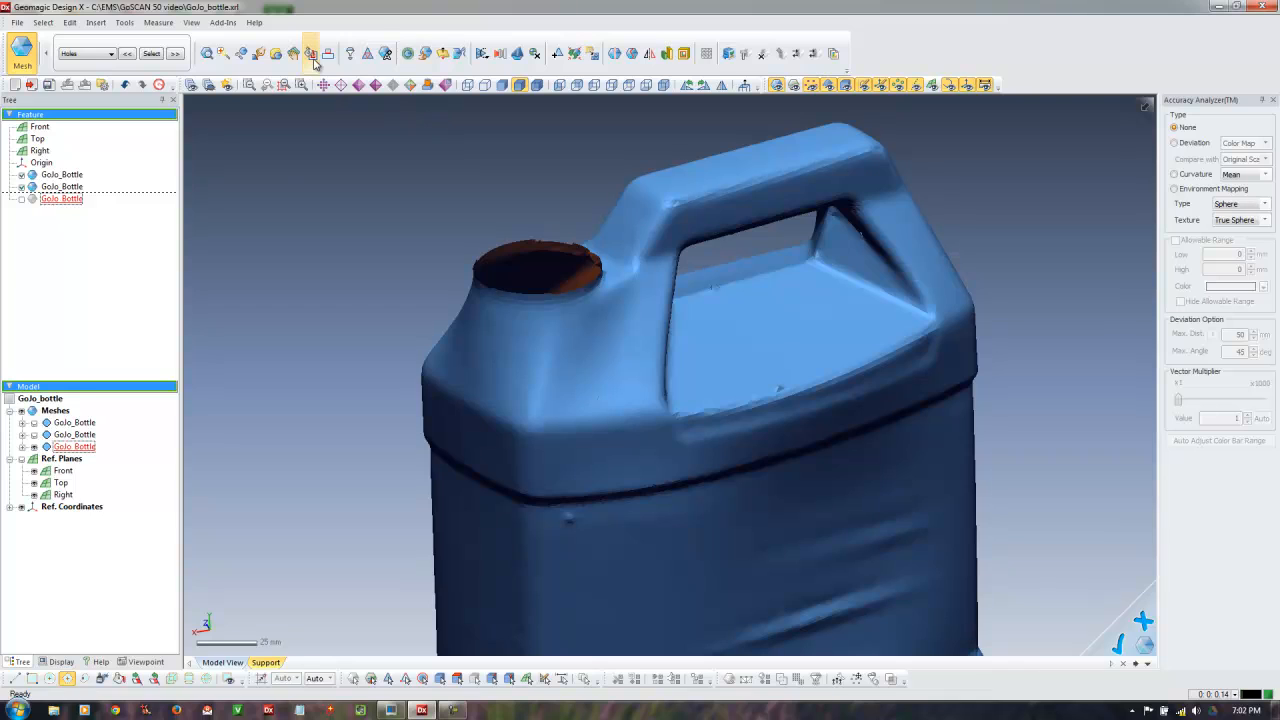
left_click(308, 54)
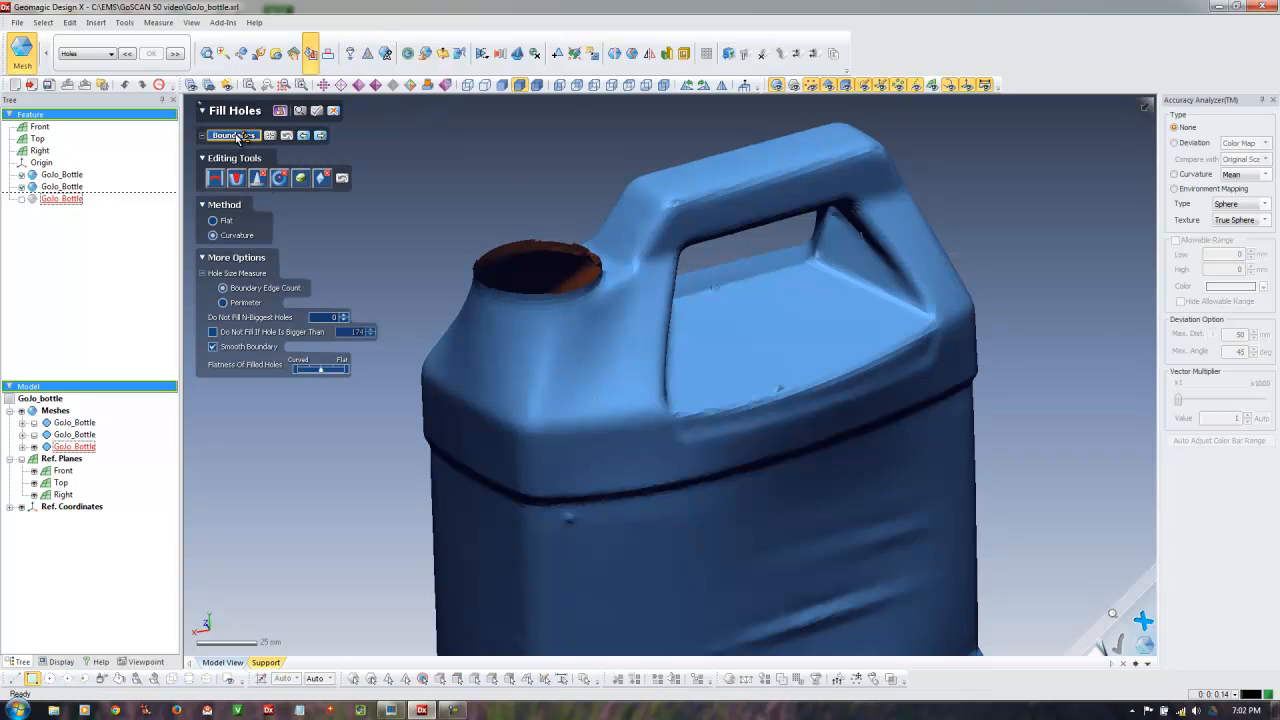
left_click(532, 270)
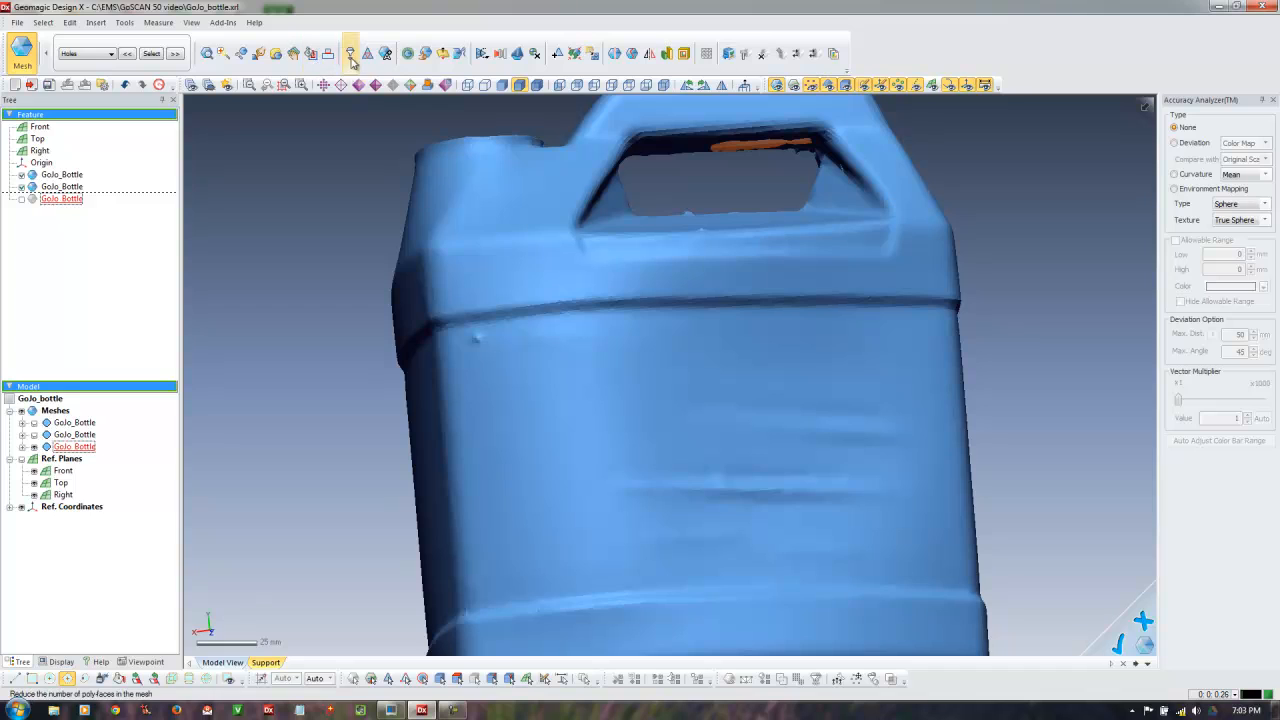
left_click(352, 54)
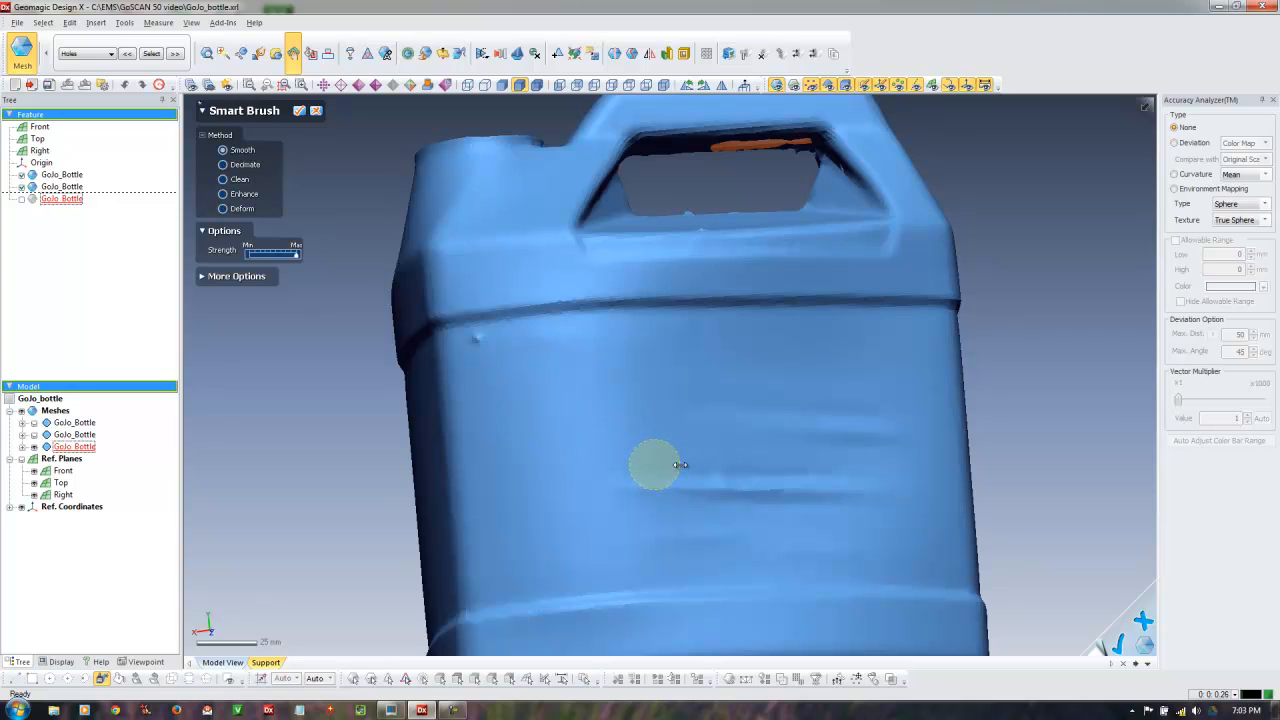
Brush-smooth the wrinkled band across the bottle's front side and accept the result
left_click_drag(656, 464, 784, 486)
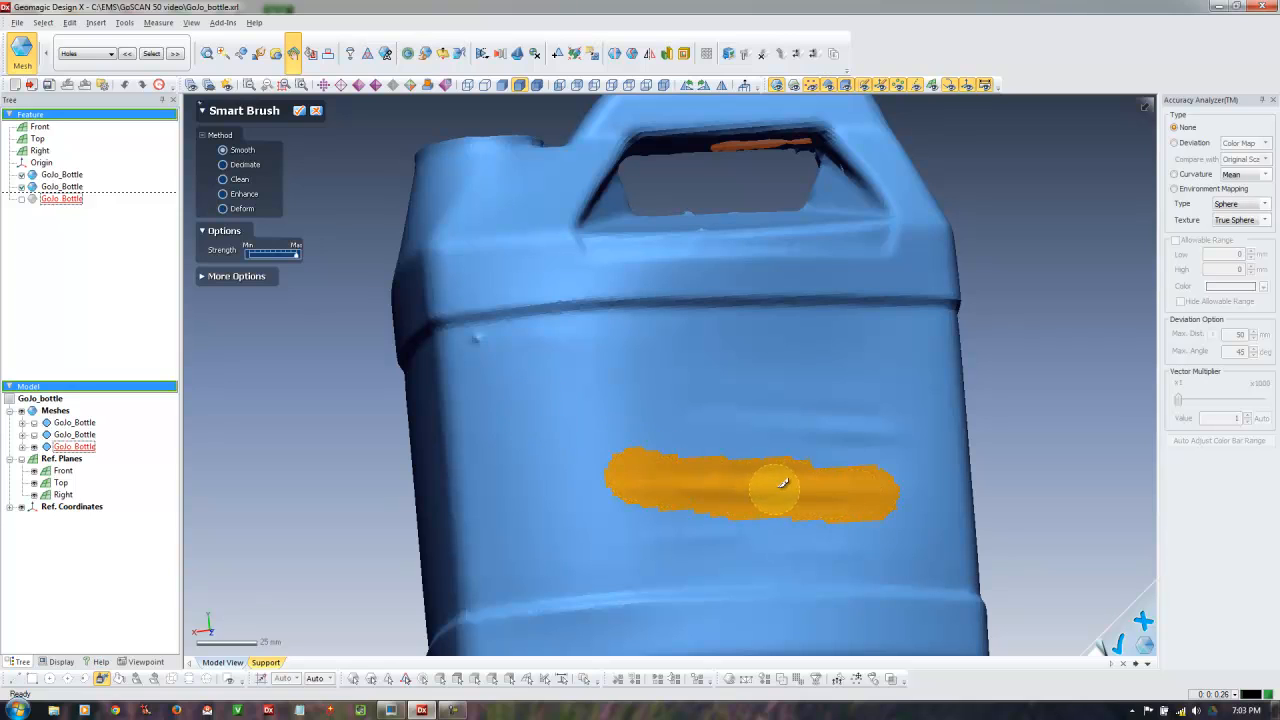
left_click_drag(784, 490, 720, 424)
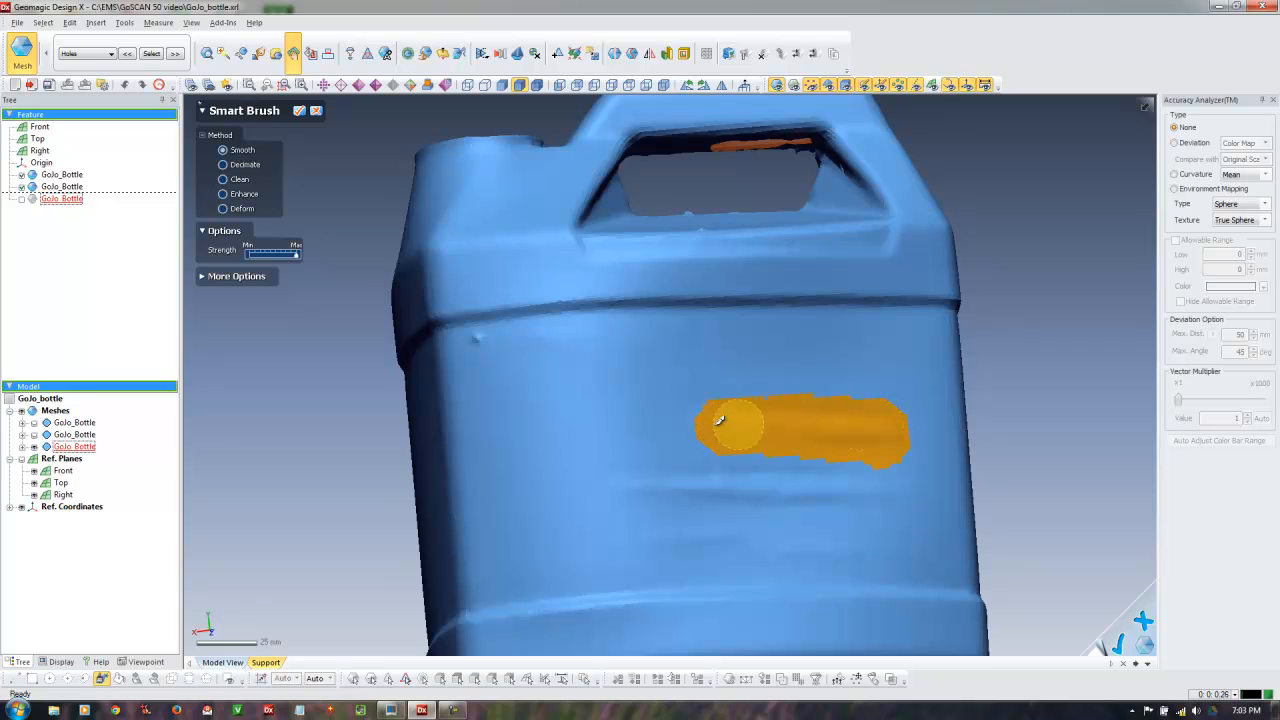
left_click_drag(716, 420, 800, 486)
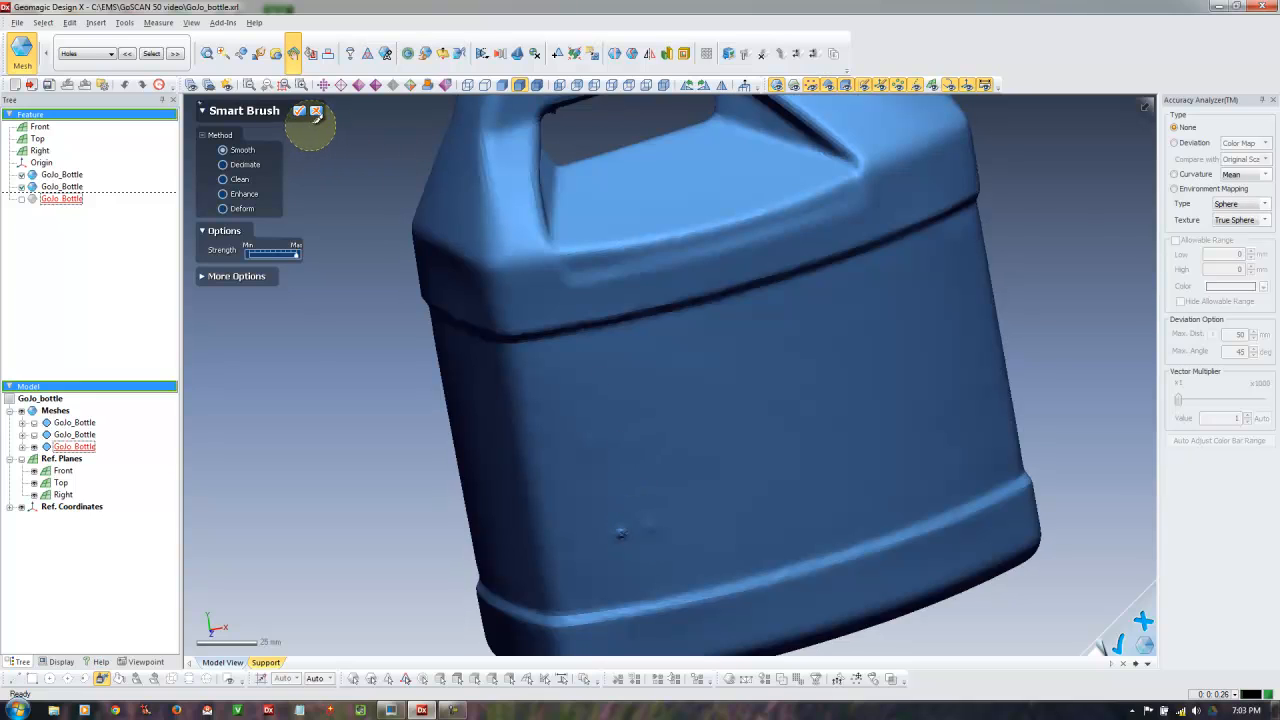
left_click(328, 52)
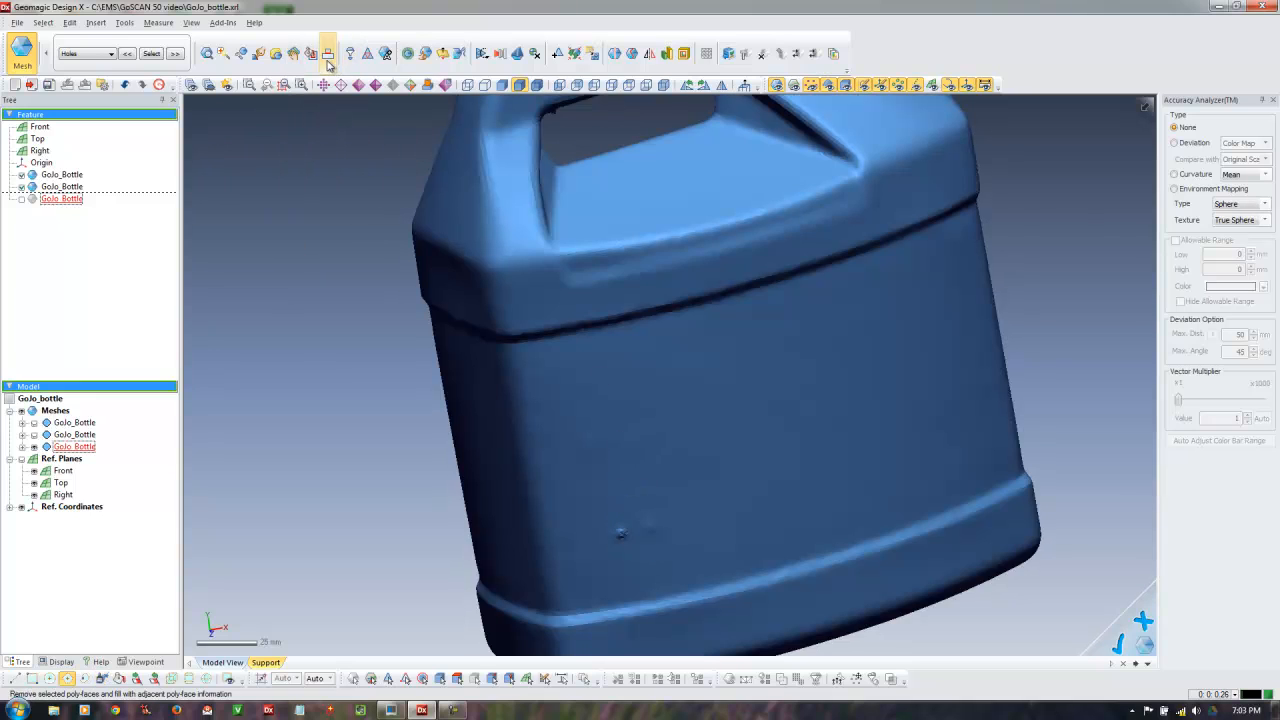
Use Defeature to paint-select the small dent near the bottle's base
left_click(328, 52)
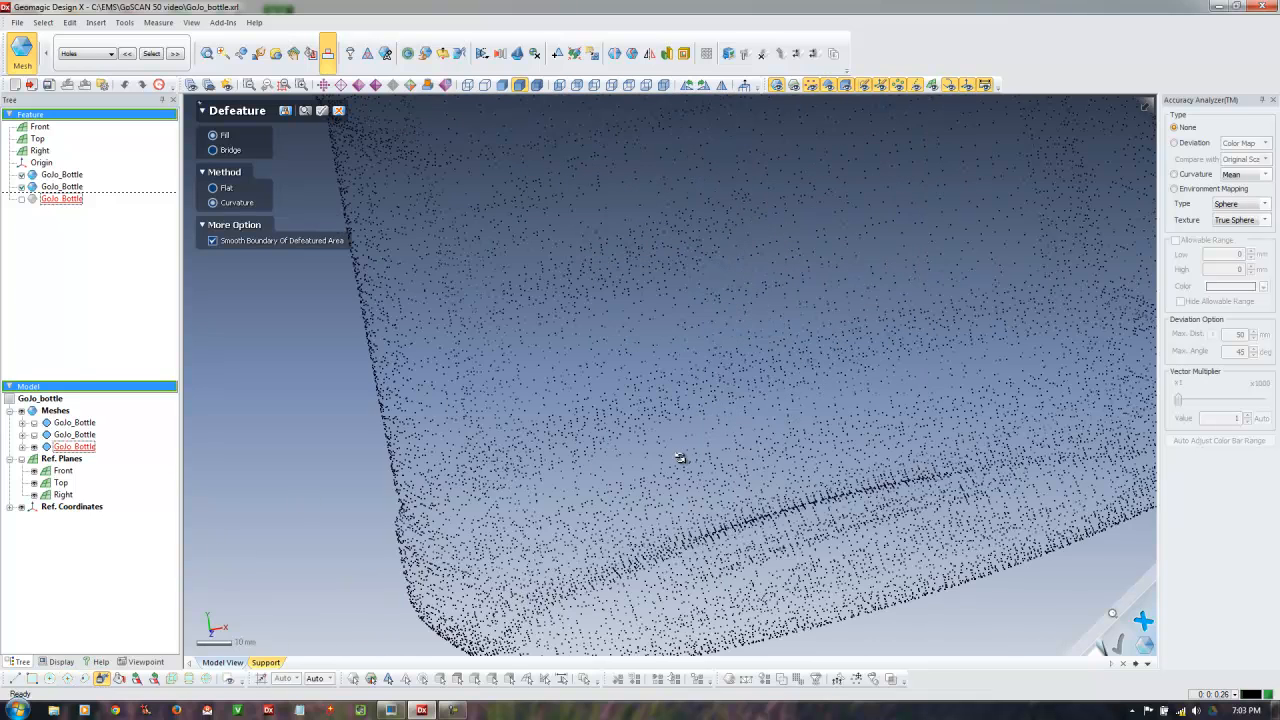
left_click(698, 436)
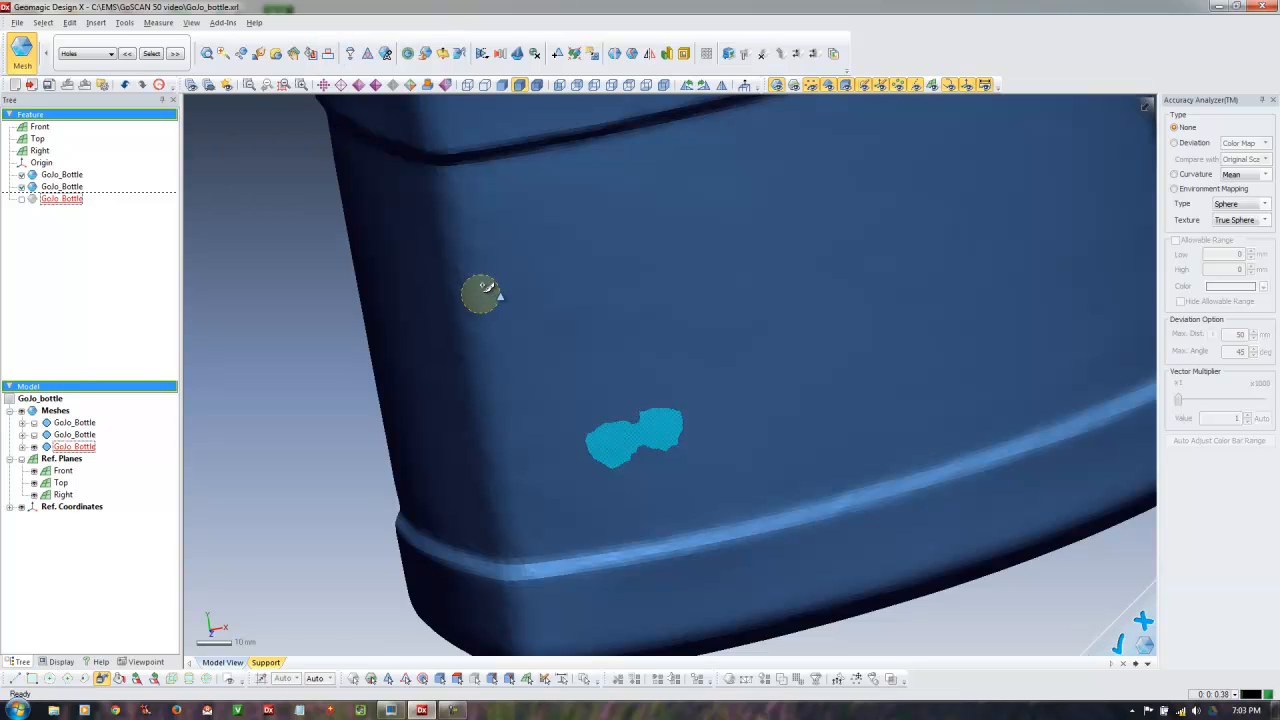
left_click_drag(480, 290, 380, 380)
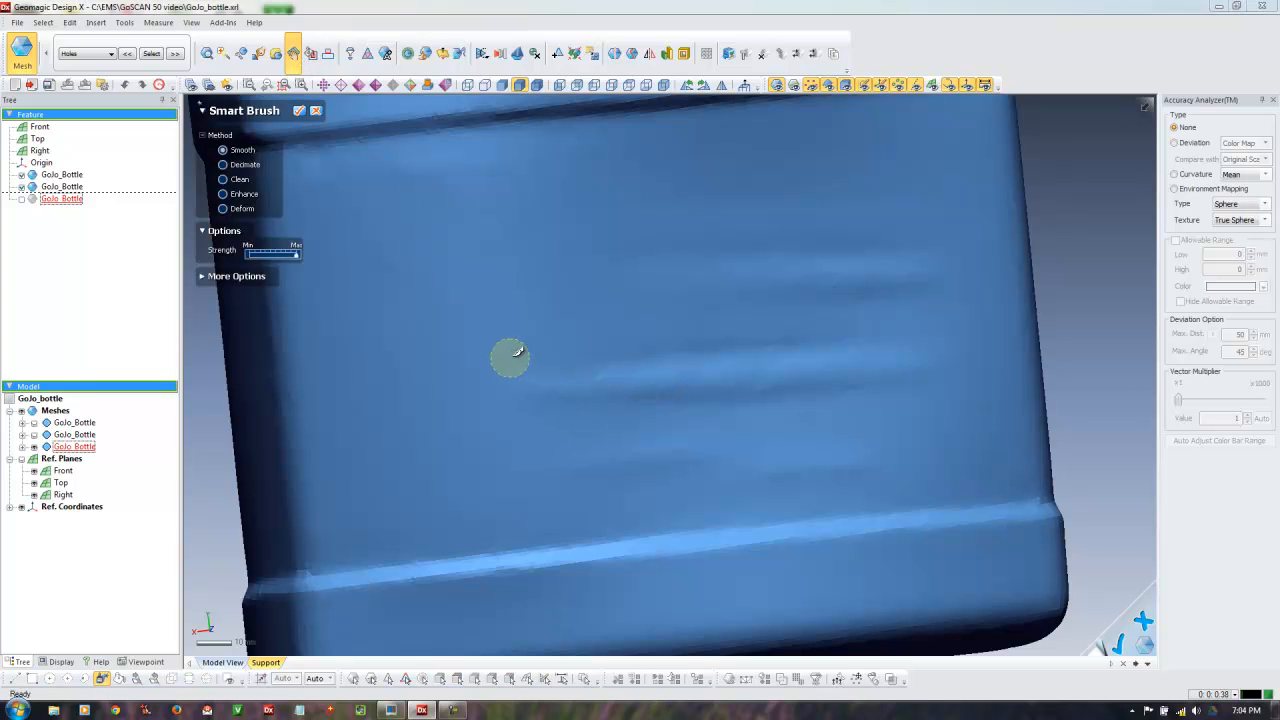
Smooth the ridges along the bottle's side and restart the Smart Brush in Smooth mode
left_click_drag(510, 358, 590, 432)
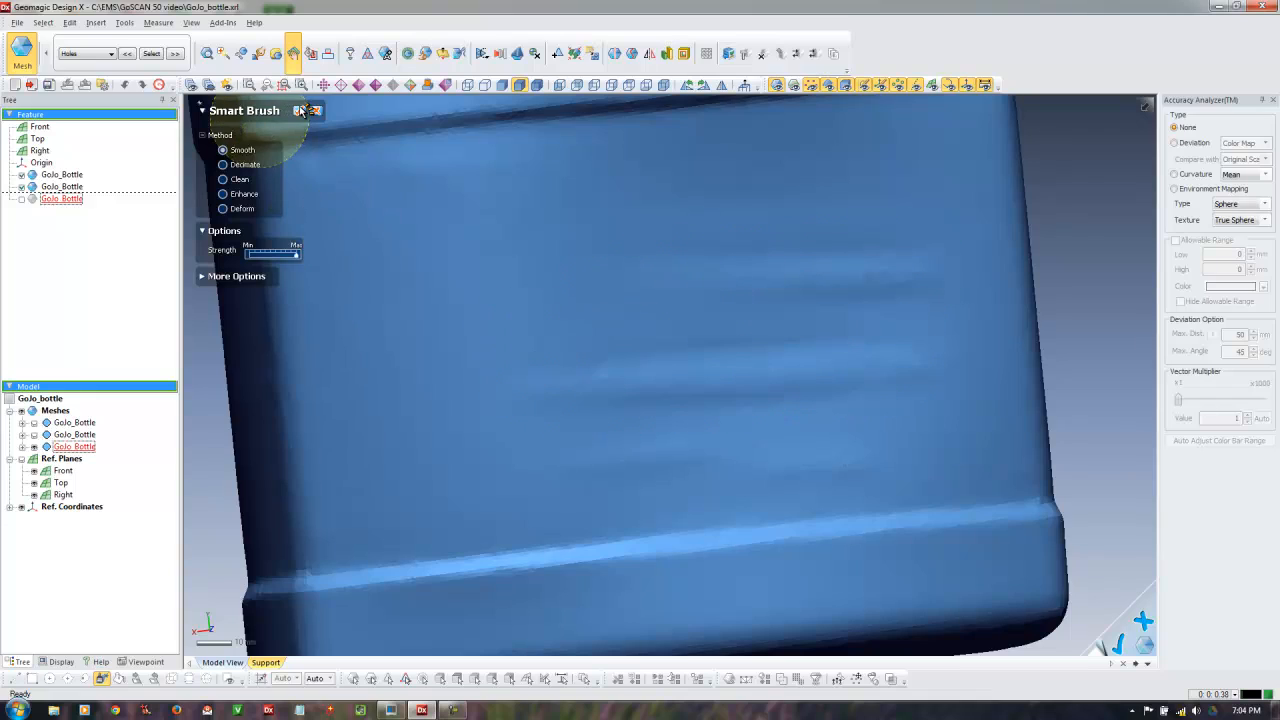
left_click(304, 110)
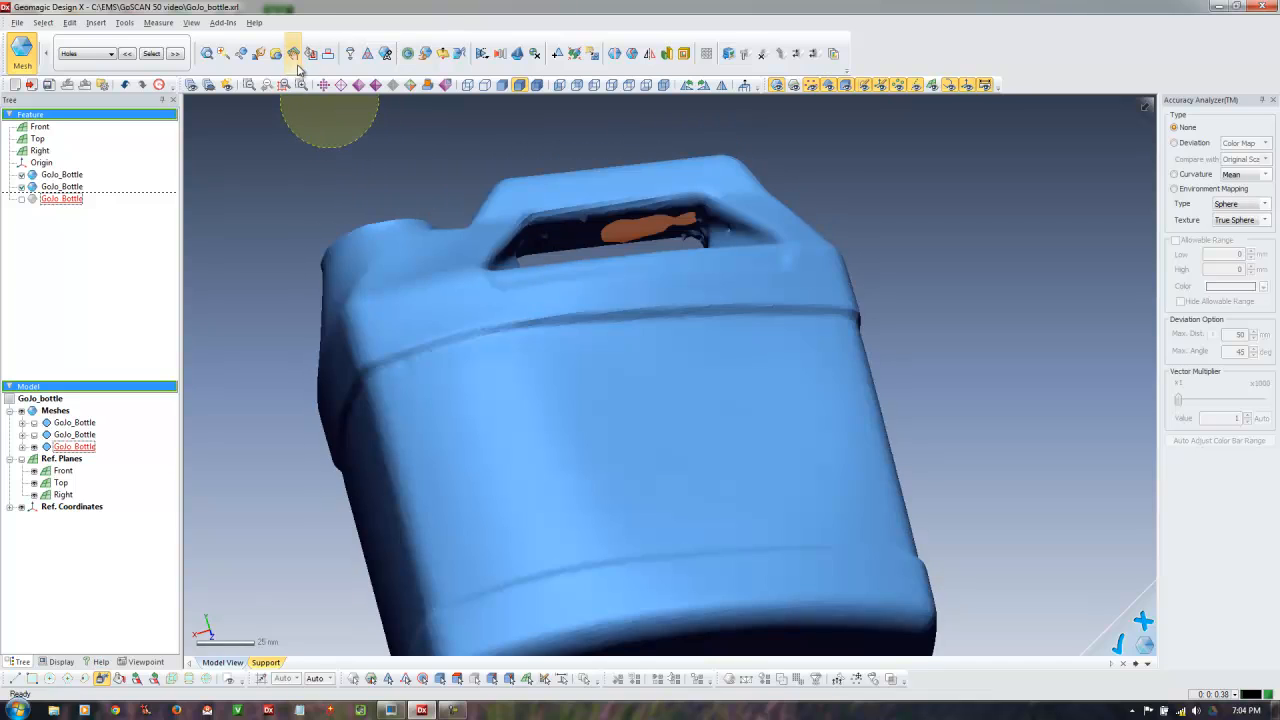
left_click(292, 54)
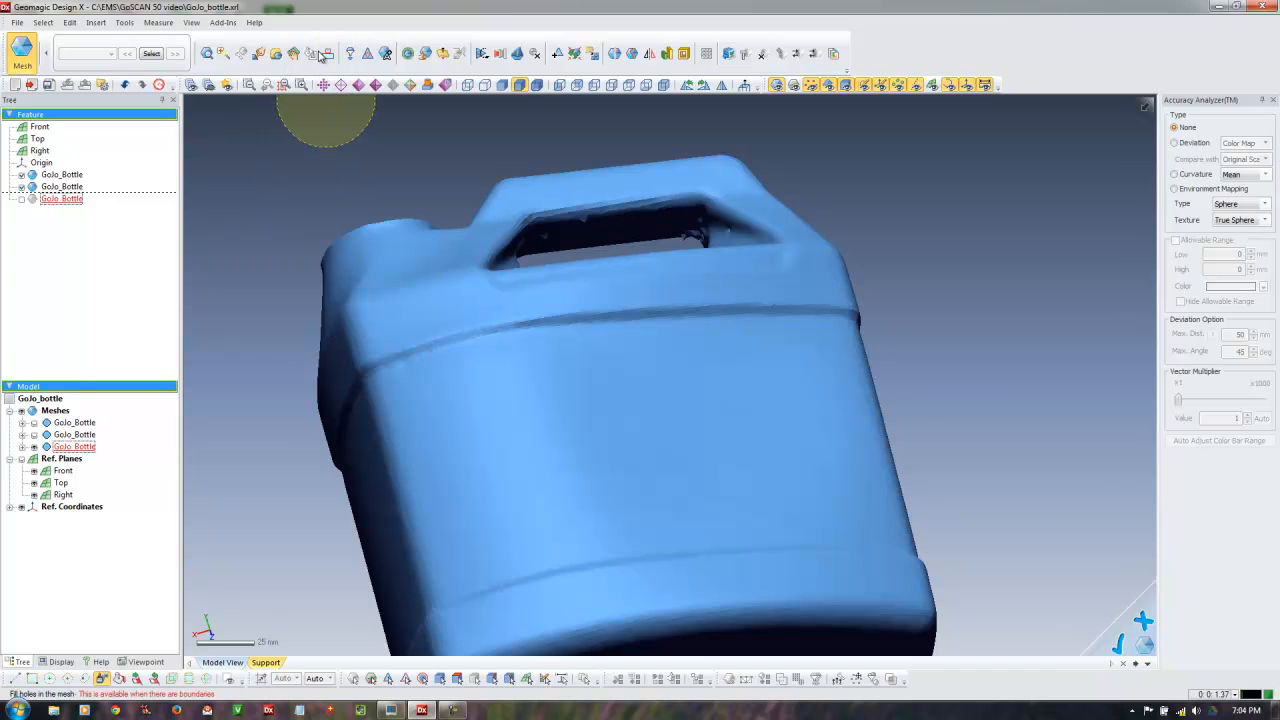
left_click(320, 54)
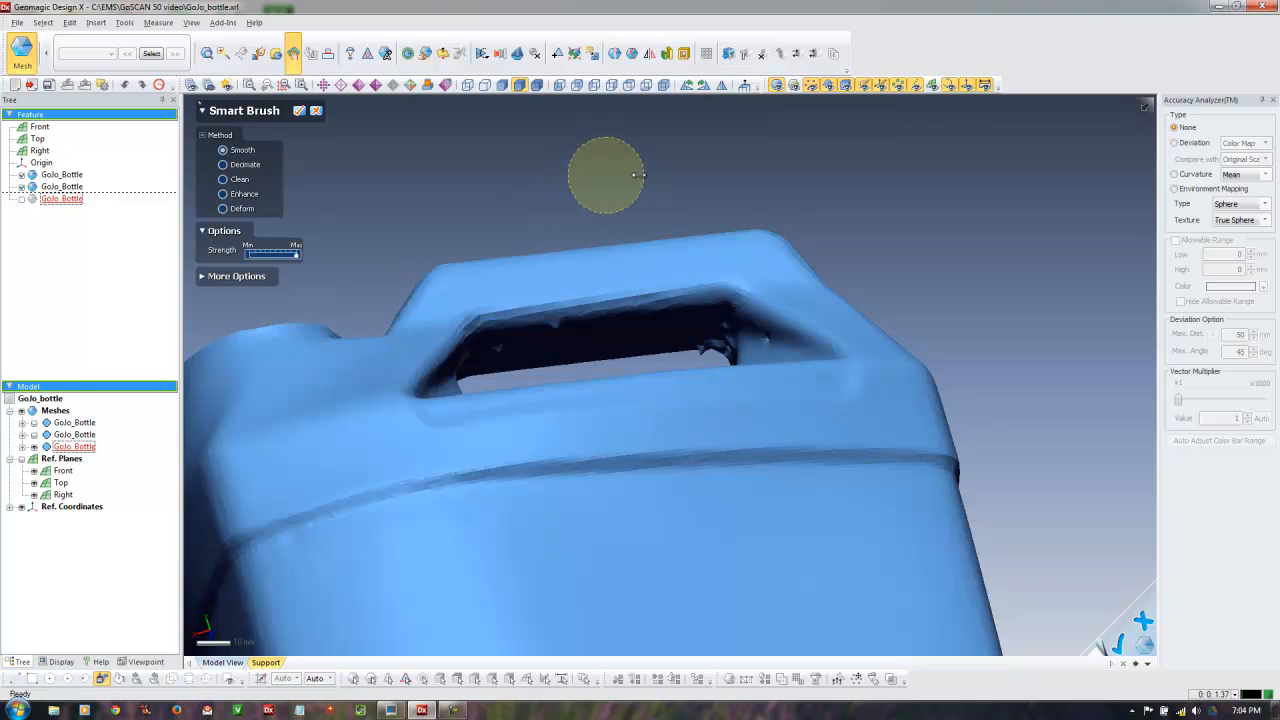
Smooth the rough handle inner edge and a side patch, rotating to check each area
left_click_drag(604, 176, 730, 340)
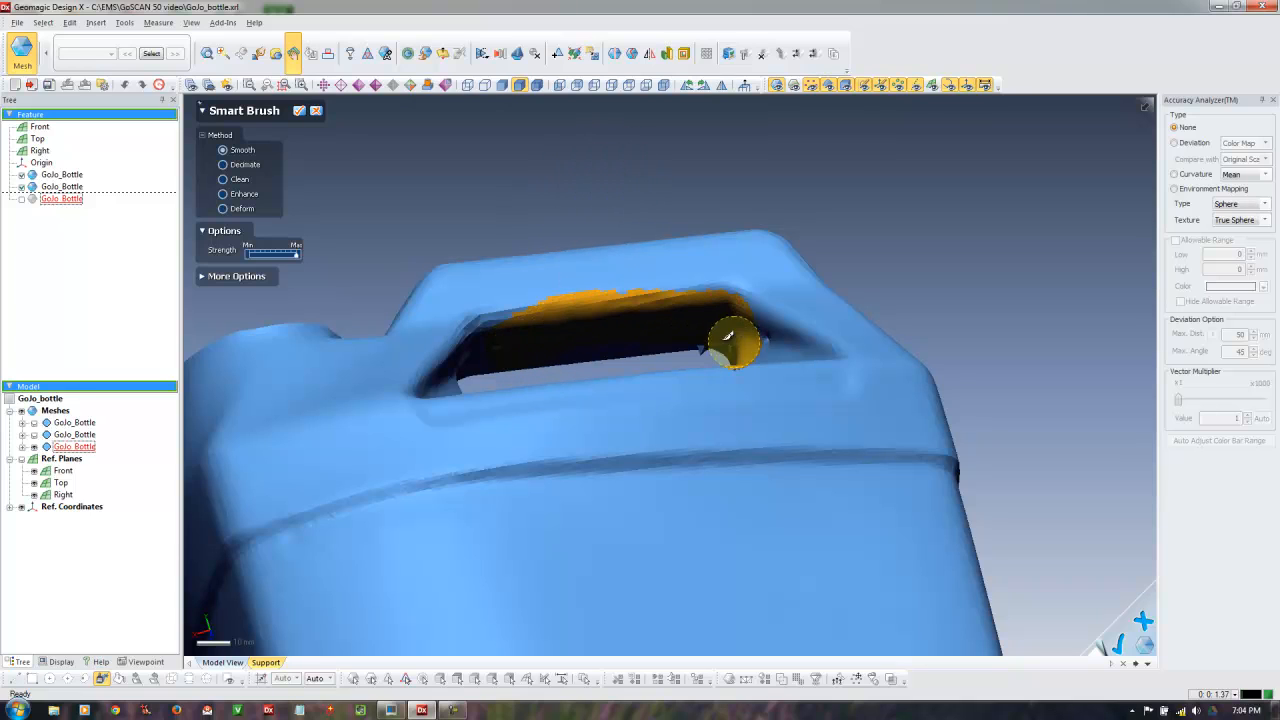
left_click_drag(736, 340, 436, 380)
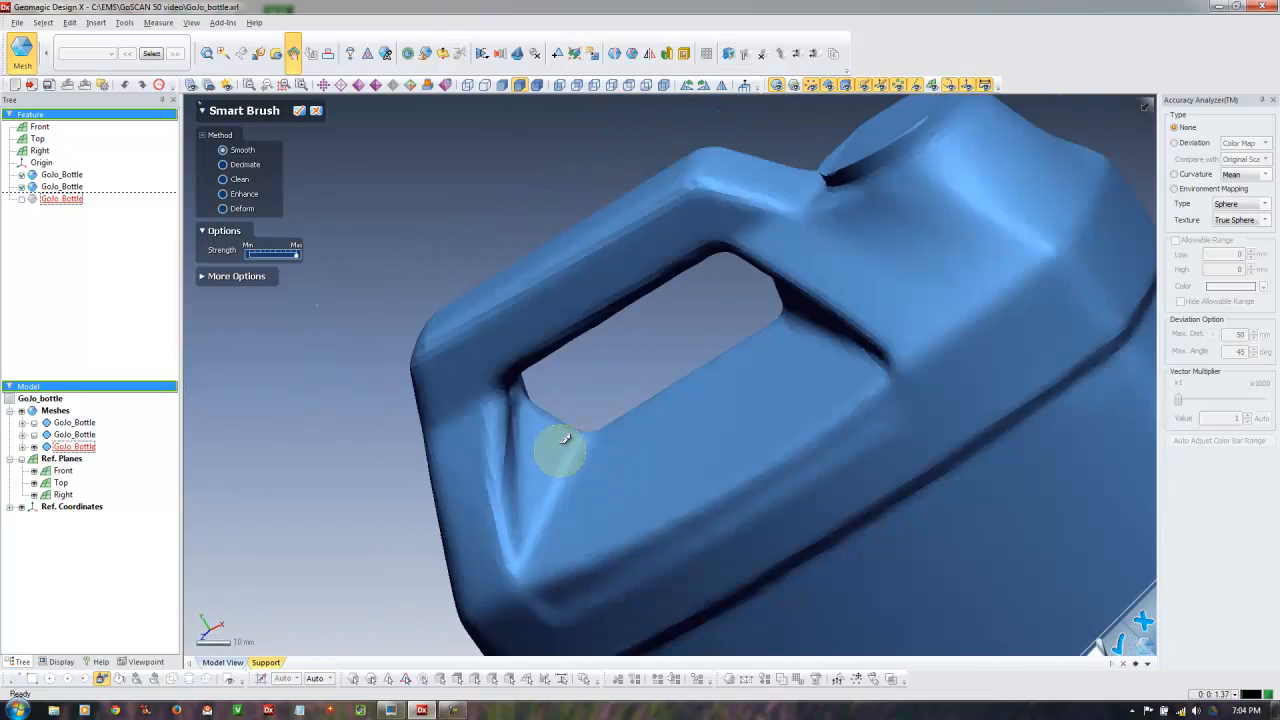
left_click_drag(560, 450, 844, 236)
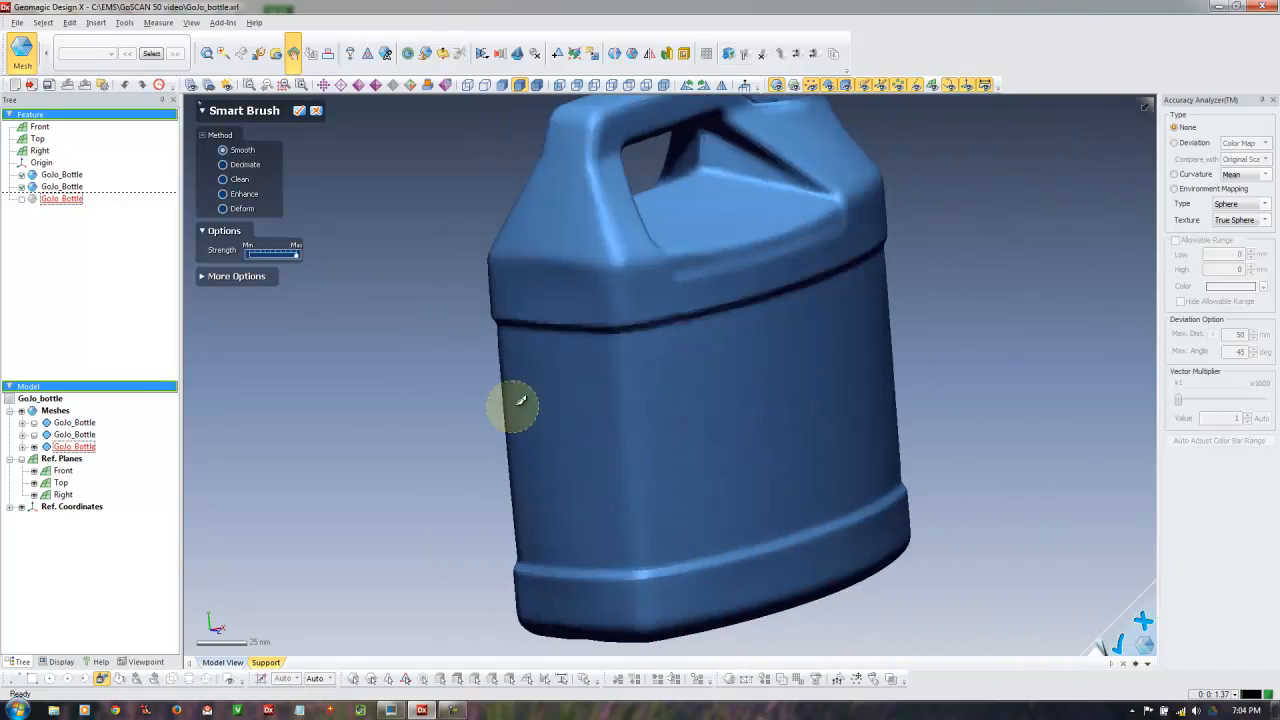
left_click_drag(520, 404, 556, 344)
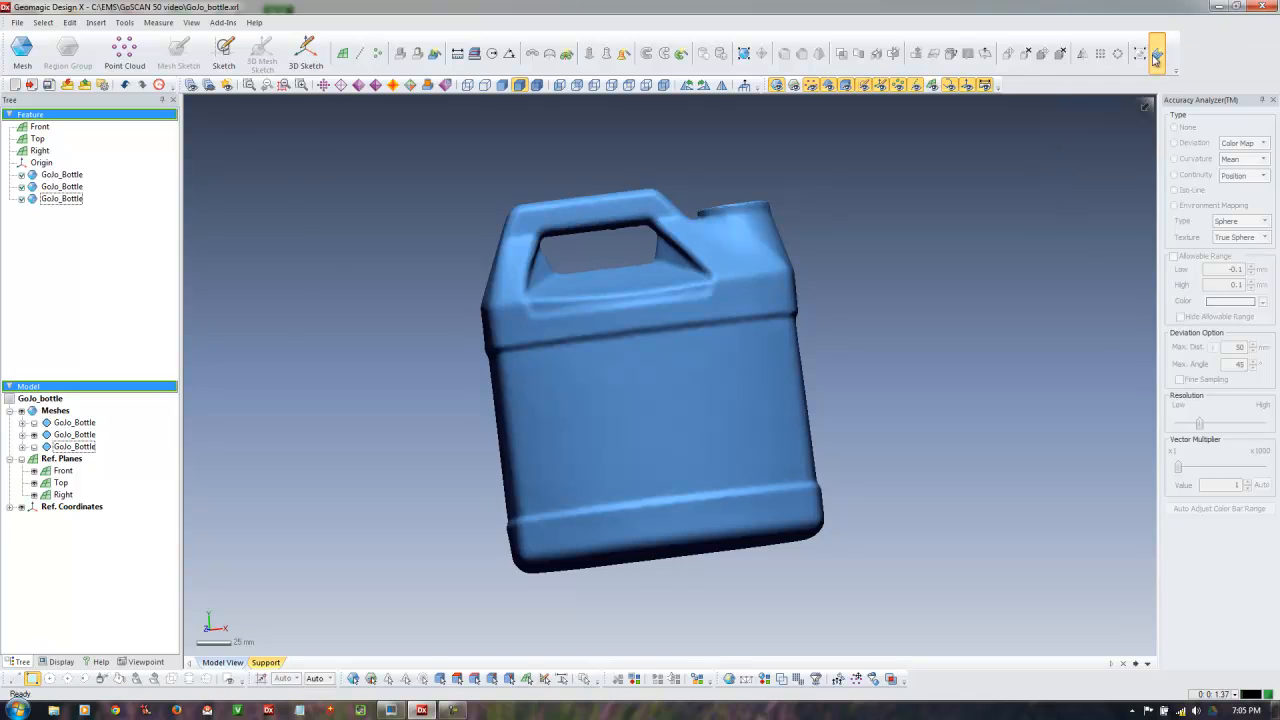
Start Auto Surfacing with a Feature Following Network and adjust its patch settings
left_click(1156, 52)
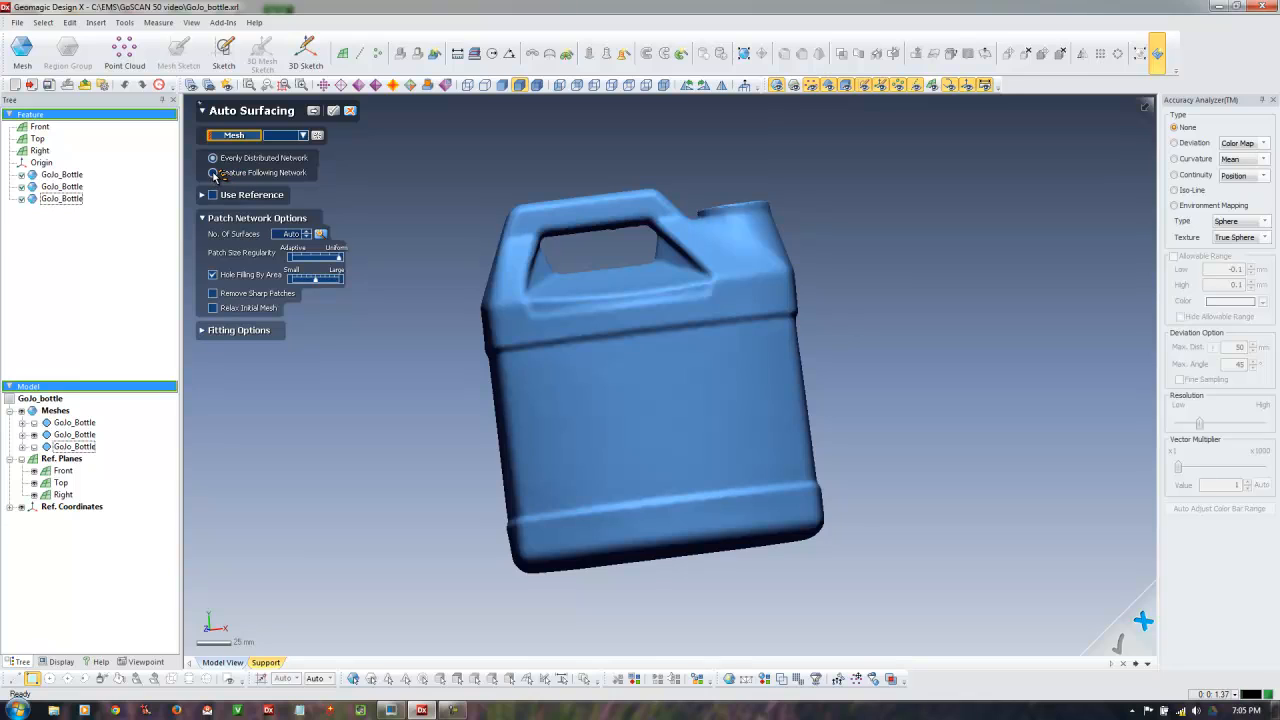
left_click(212, 172)
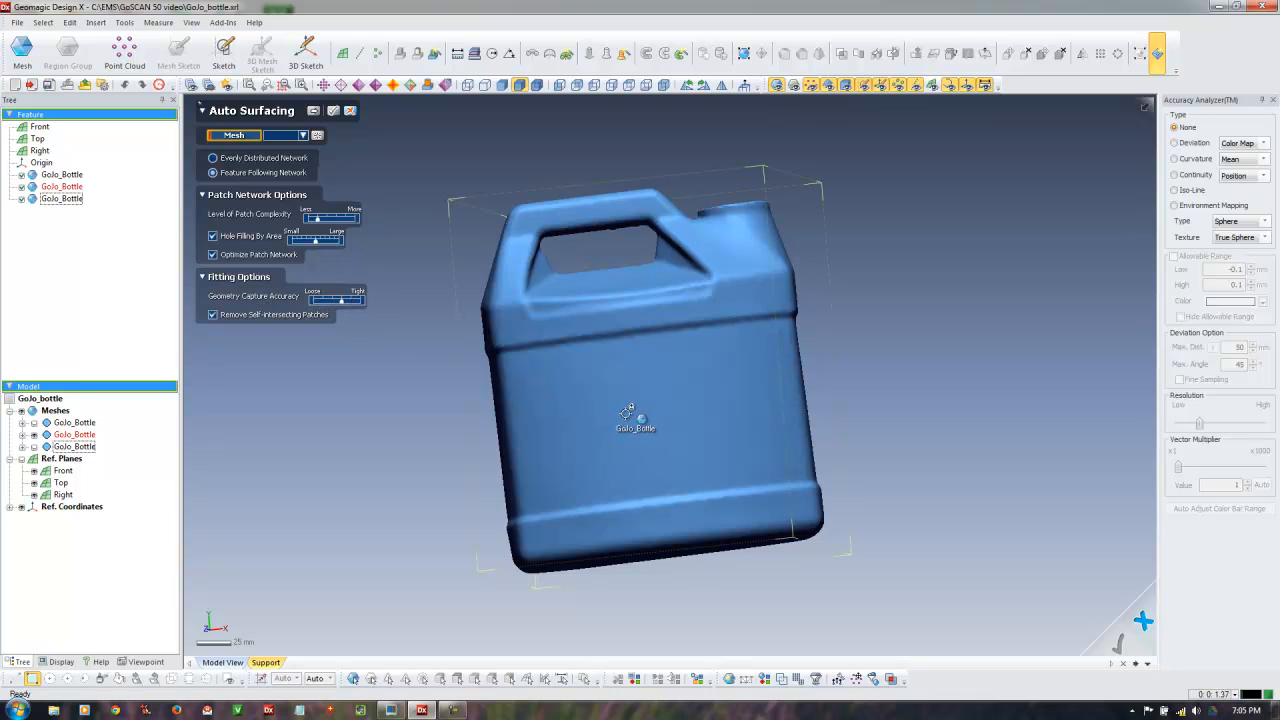
left_click_drag(320, 300, 344, 300)
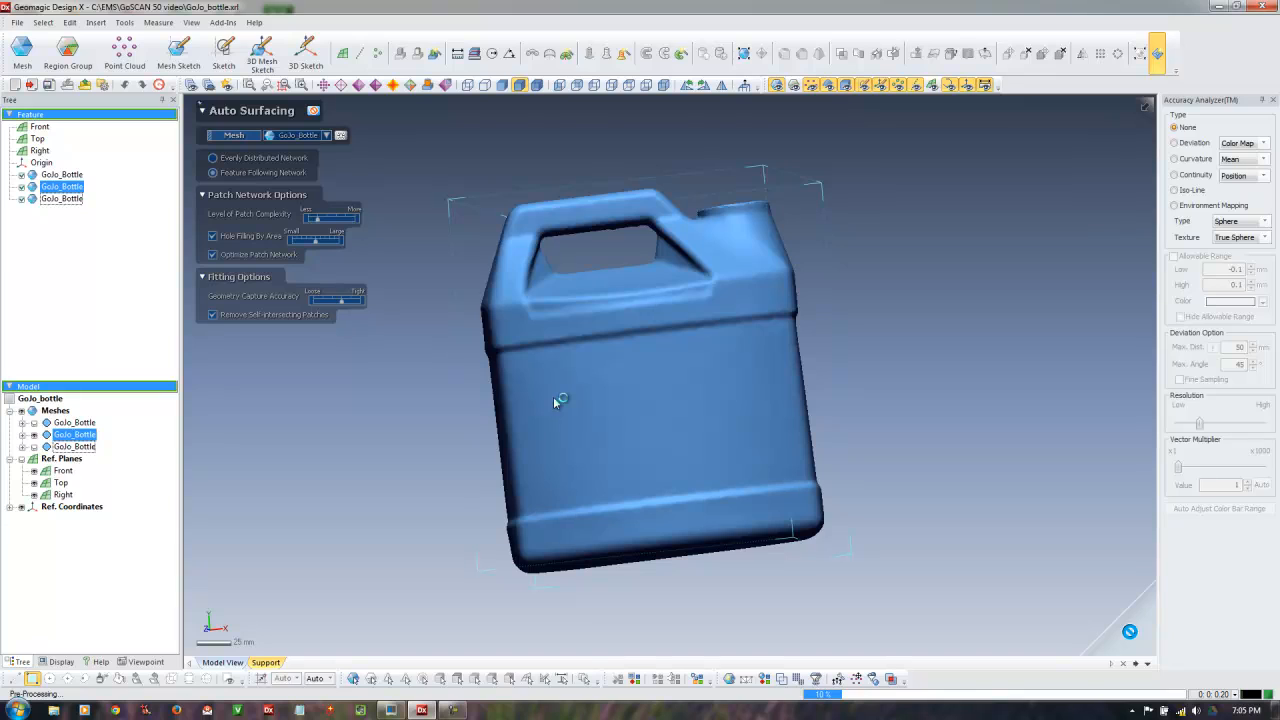
mouse_move(584, 496)
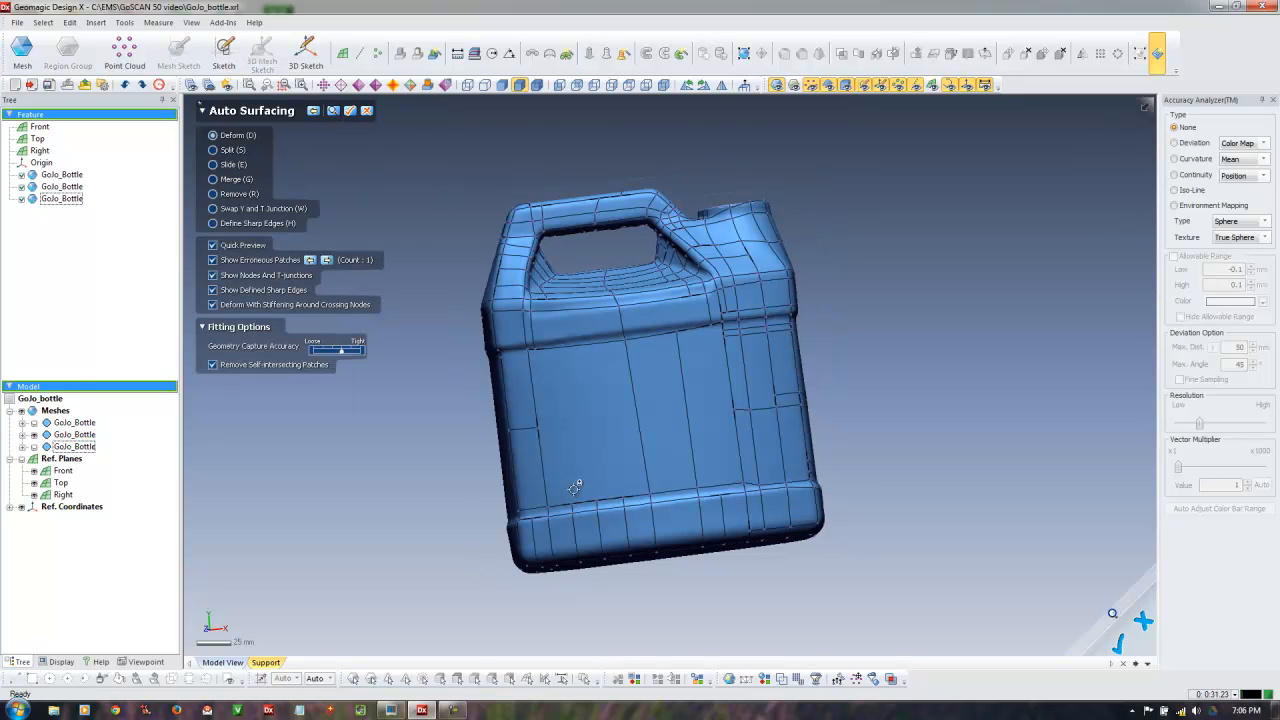
Review the computed patch layout from the underside and zoomed in around the cap
left_click_drag(576, 488, 740, 418)
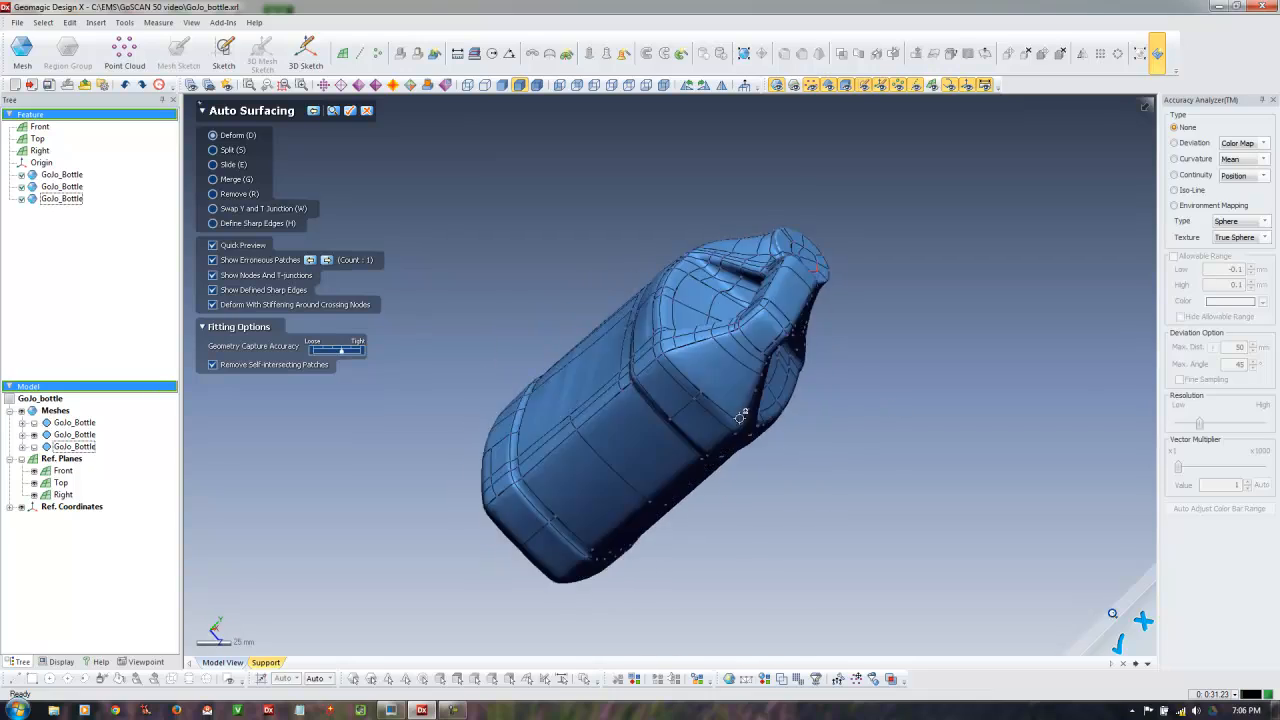
left_click_drag(740, 418, 784, 422)
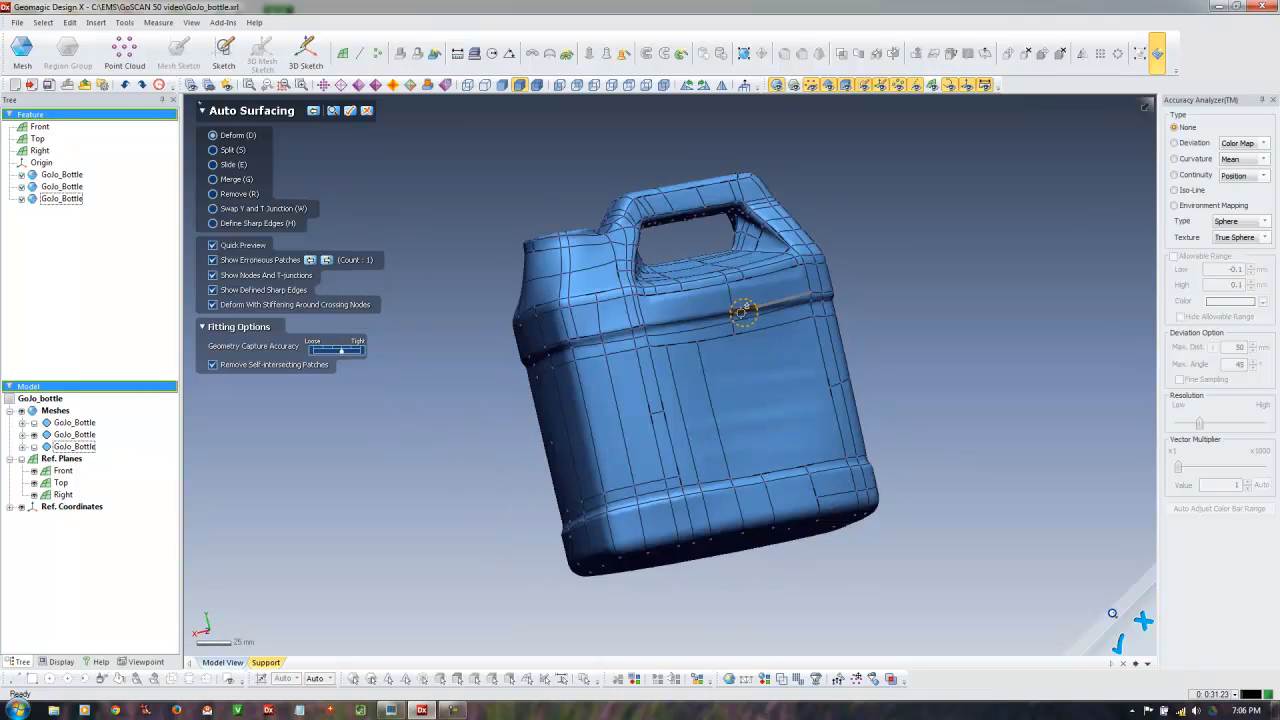
left_click_drag(744, 316, 736, 216)
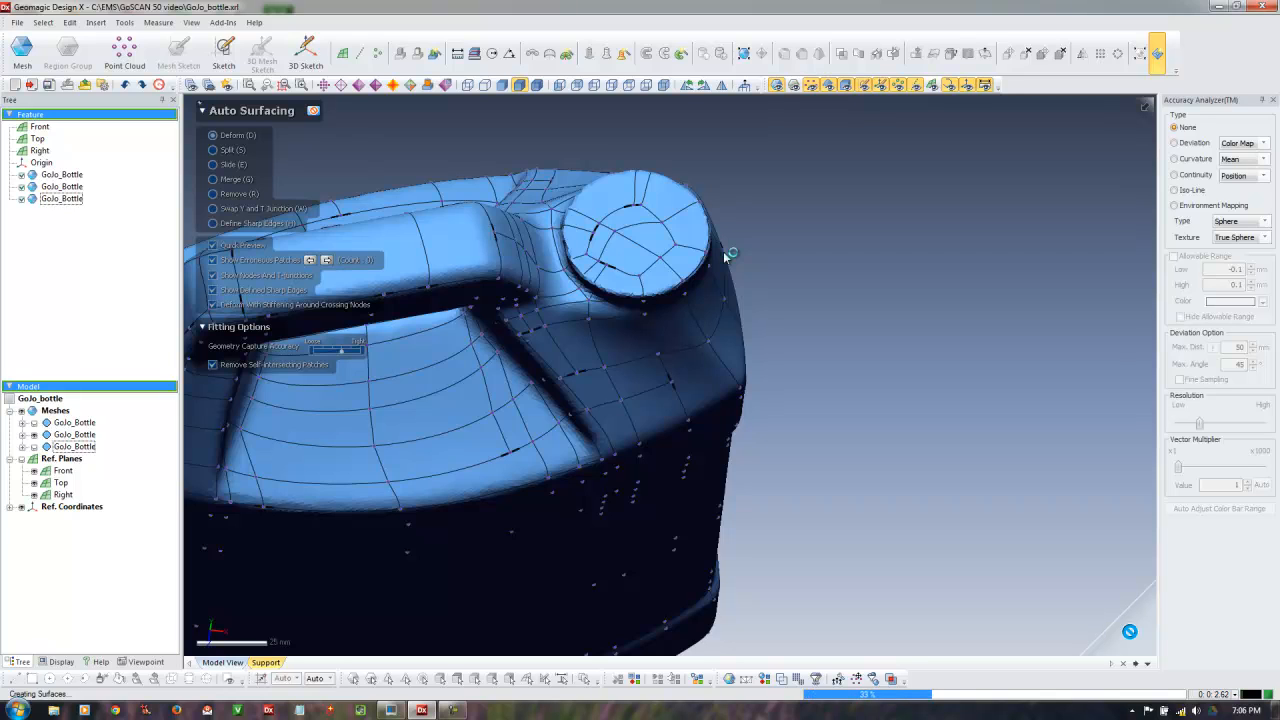
mouse_move(724, 384)
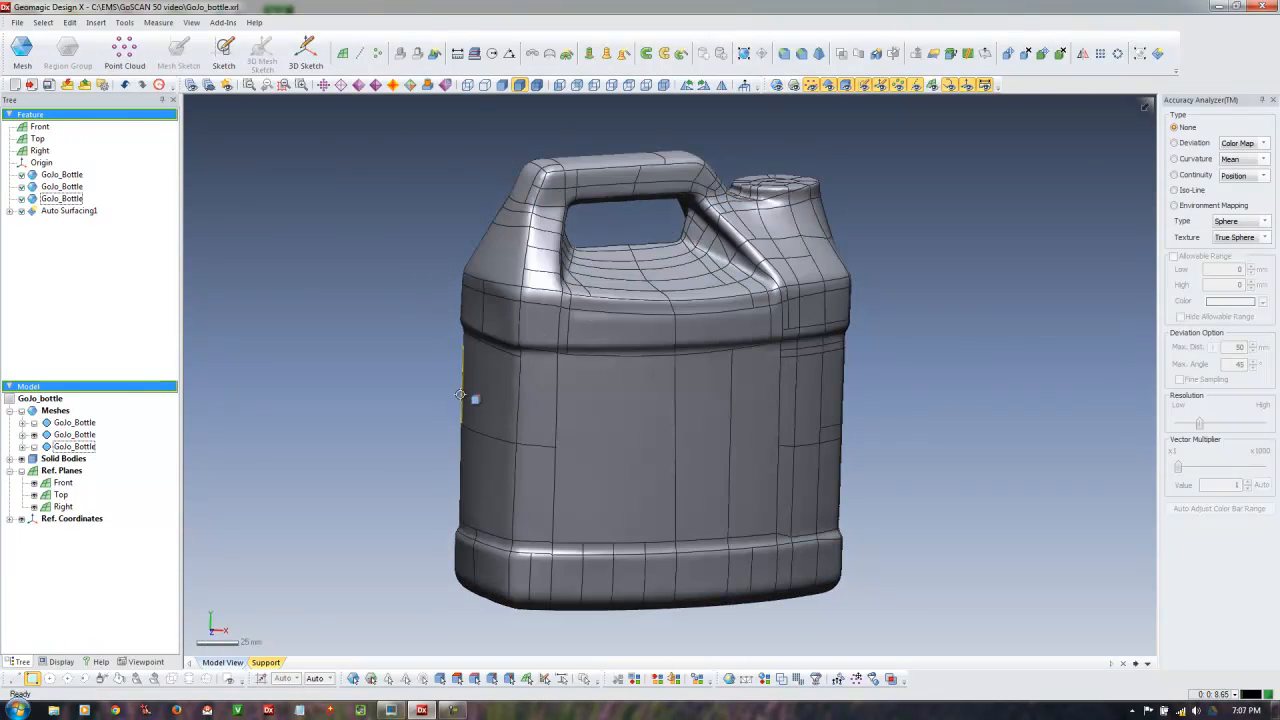
Rotate the finished surfaced solid bottle body to inspect it from two views
left_click_drag(460, 396, 744, 280)
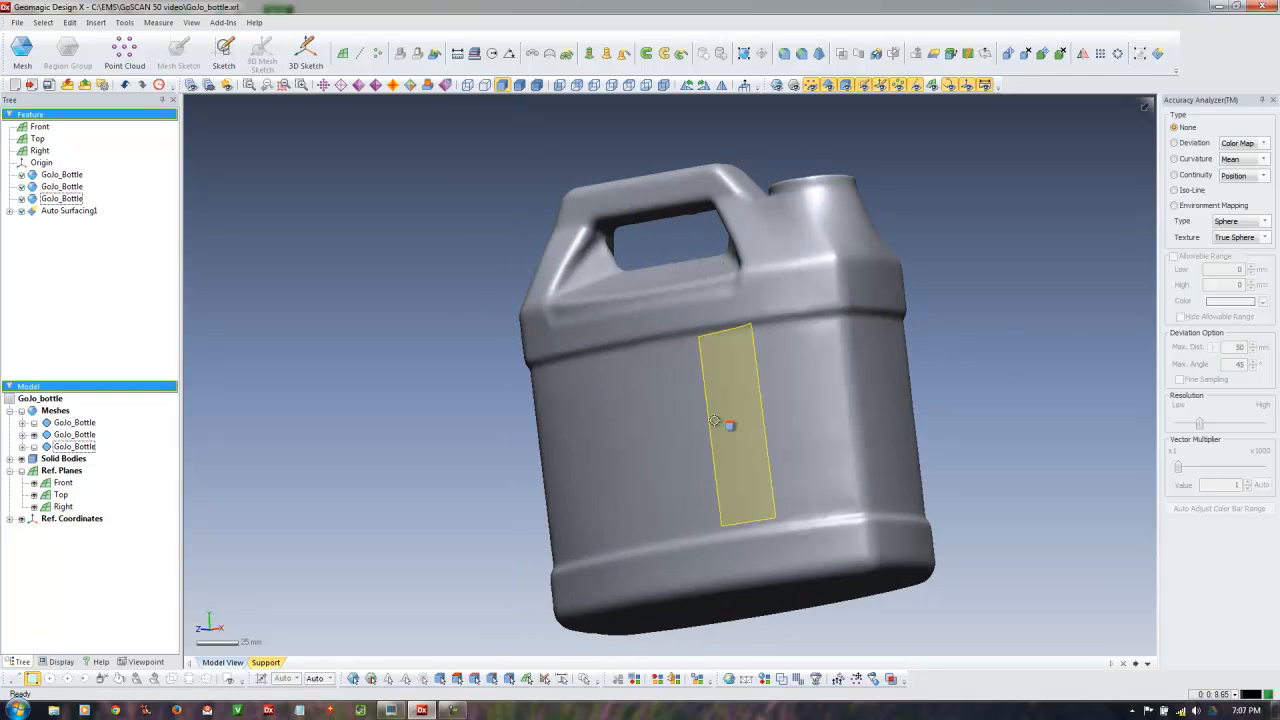
left_click_drag(712, 420, 752, 408)
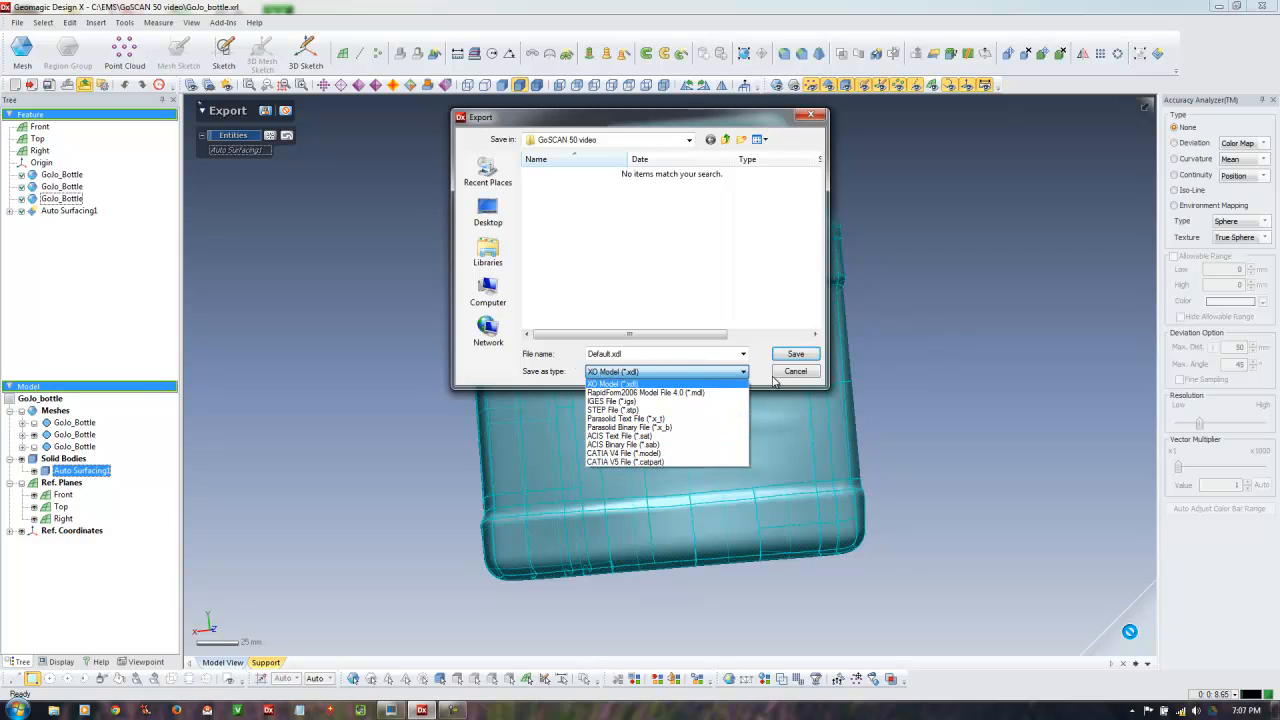
left_click(796, 370)
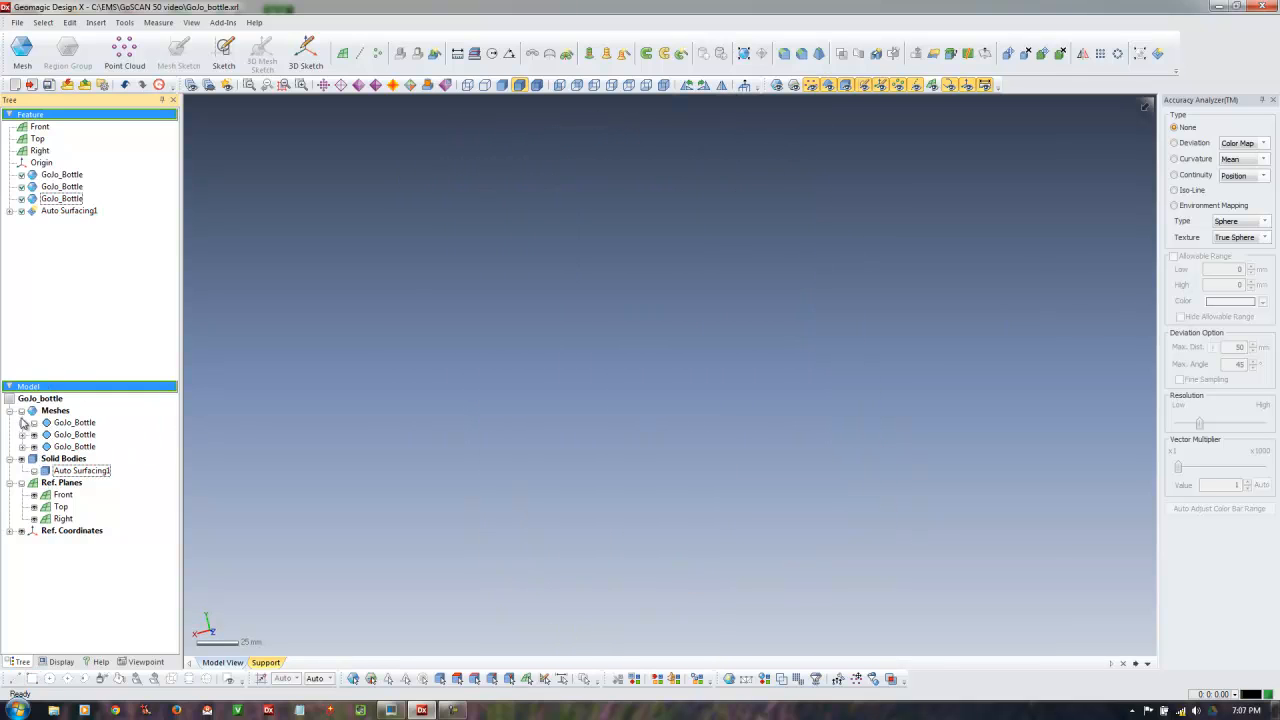
left_click(18, 22)
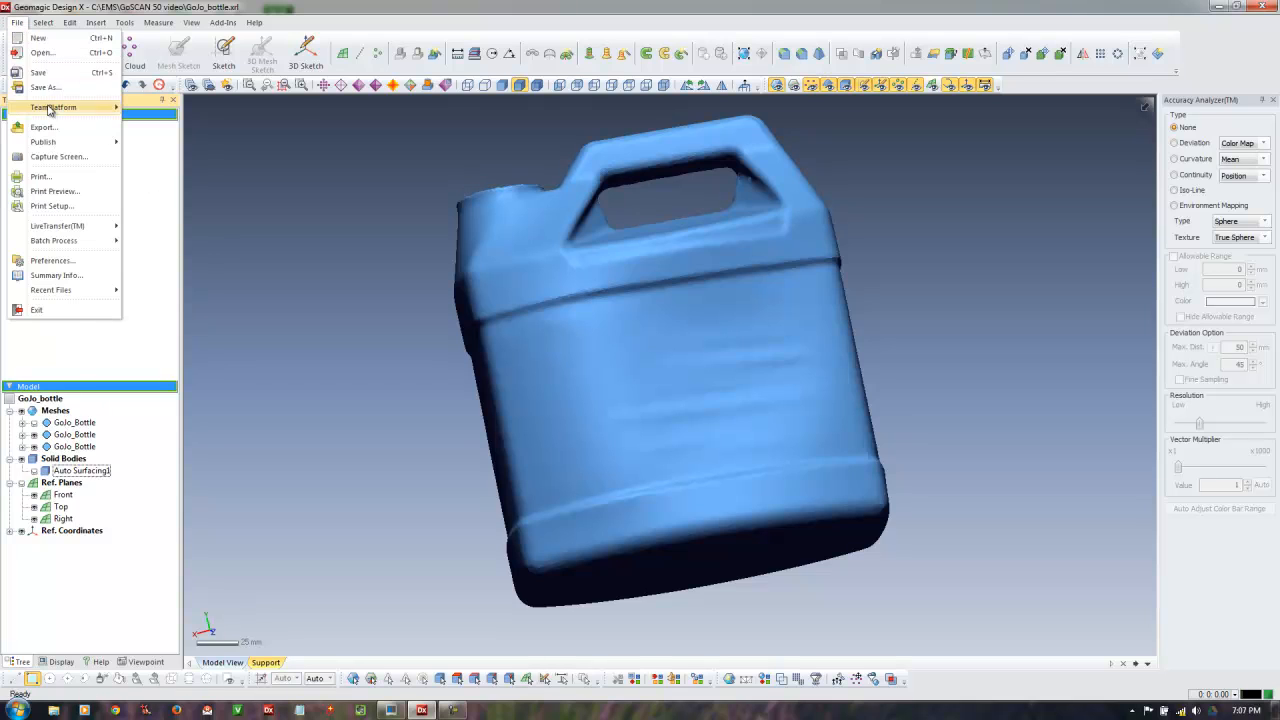
left_click(44, 128)
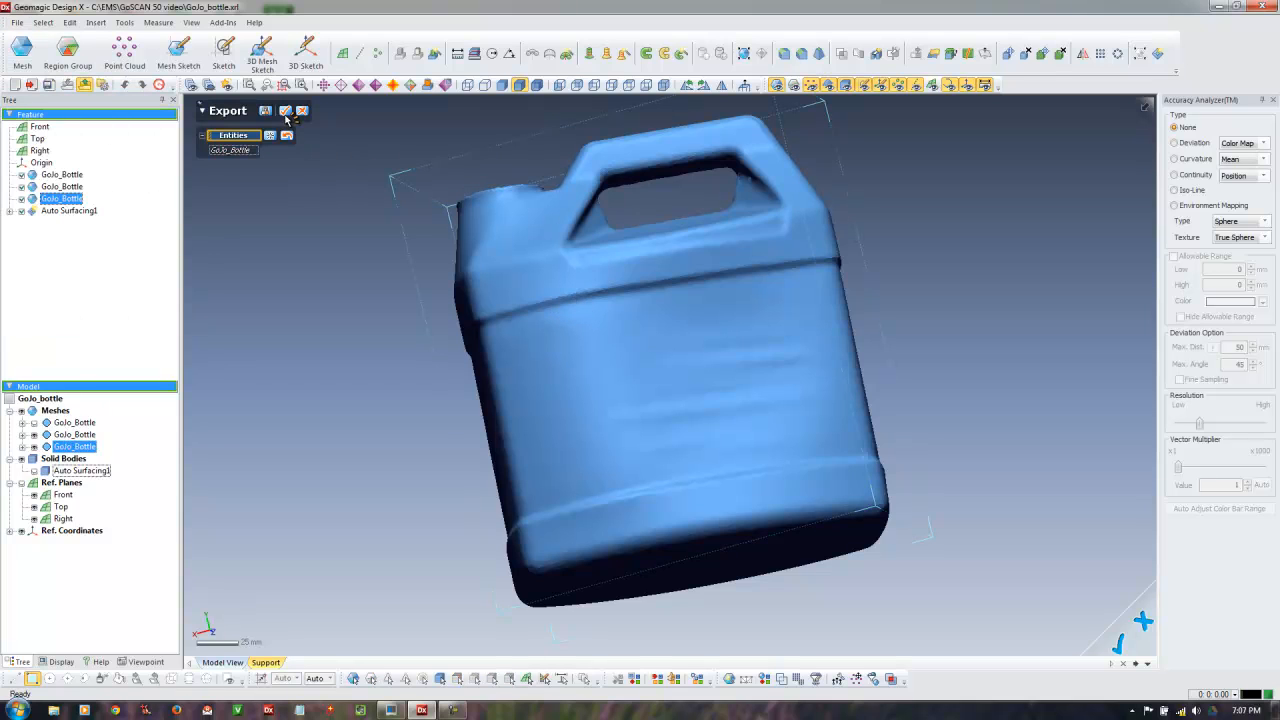
left_click(740, 370)
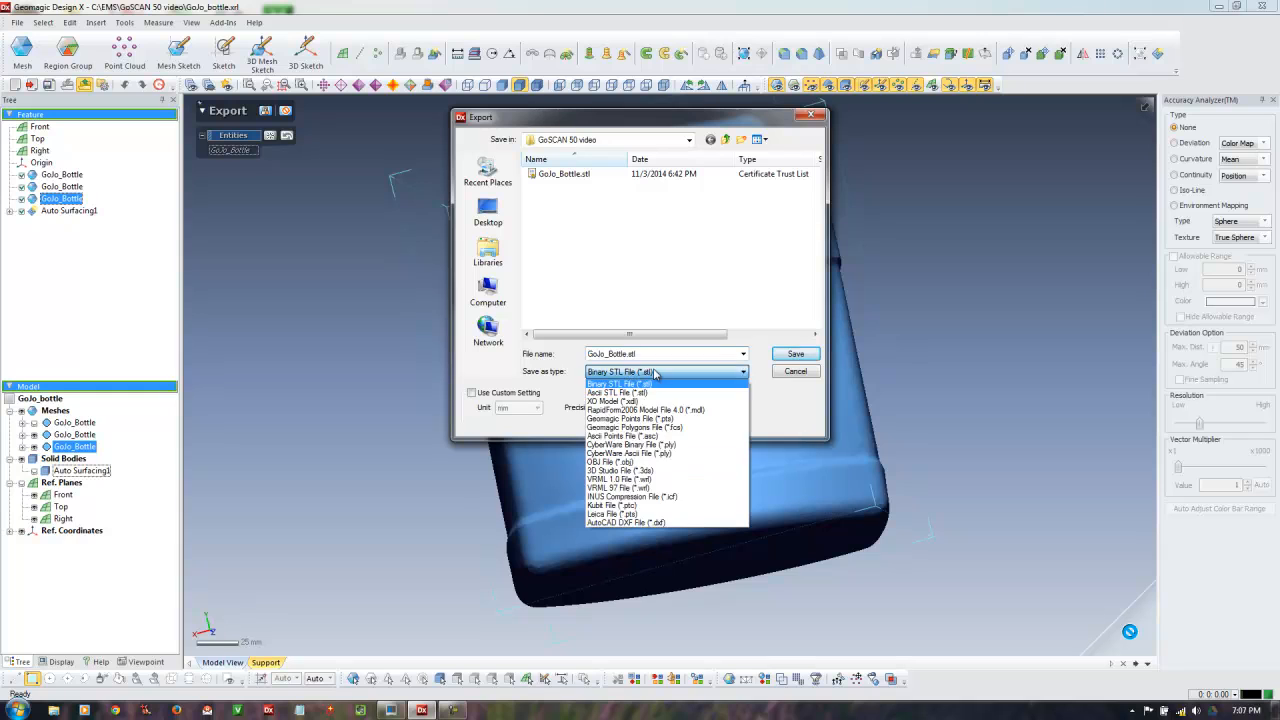
mouse_move(780, 390)
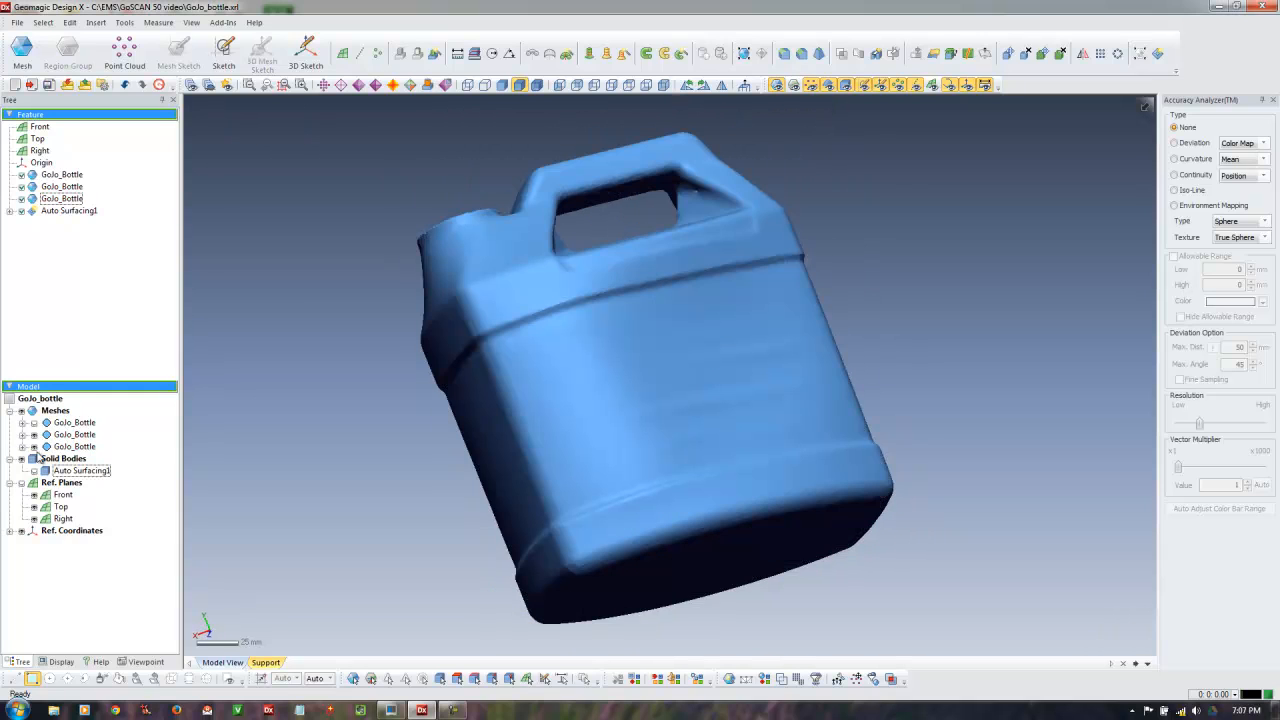
left_click(80, 470)
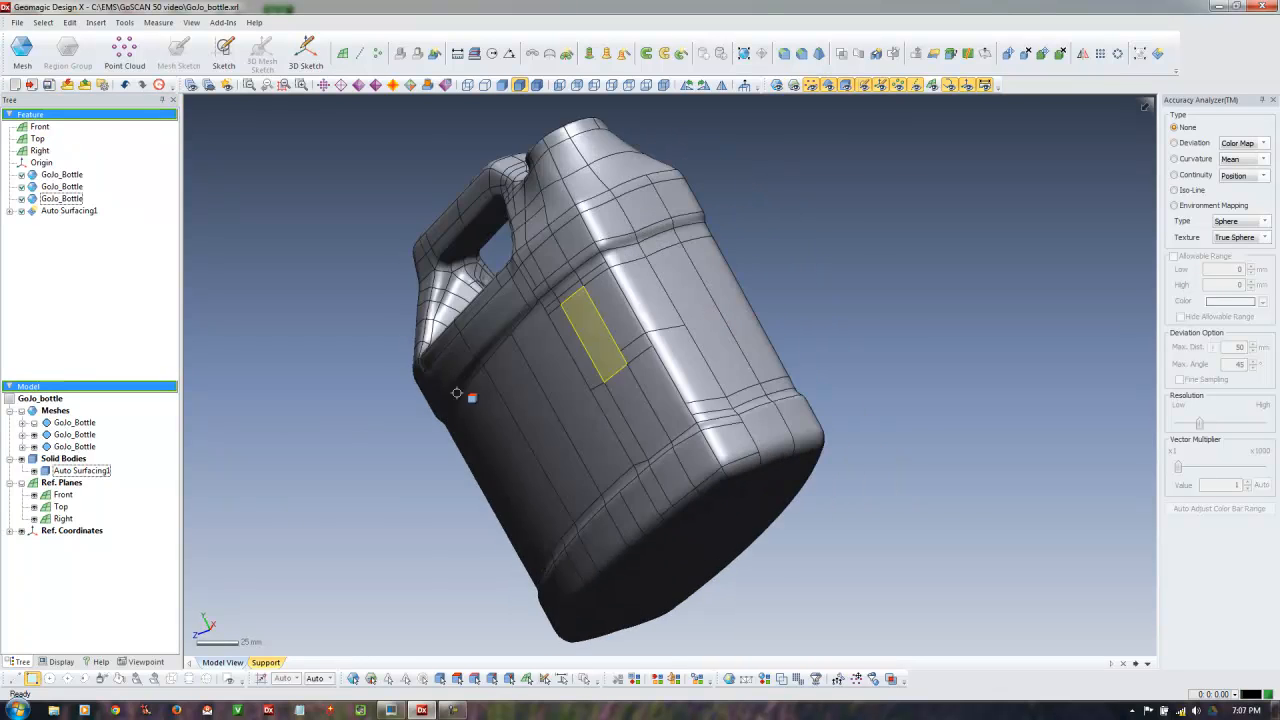
left_click_drag(456, 392, 764, 256)
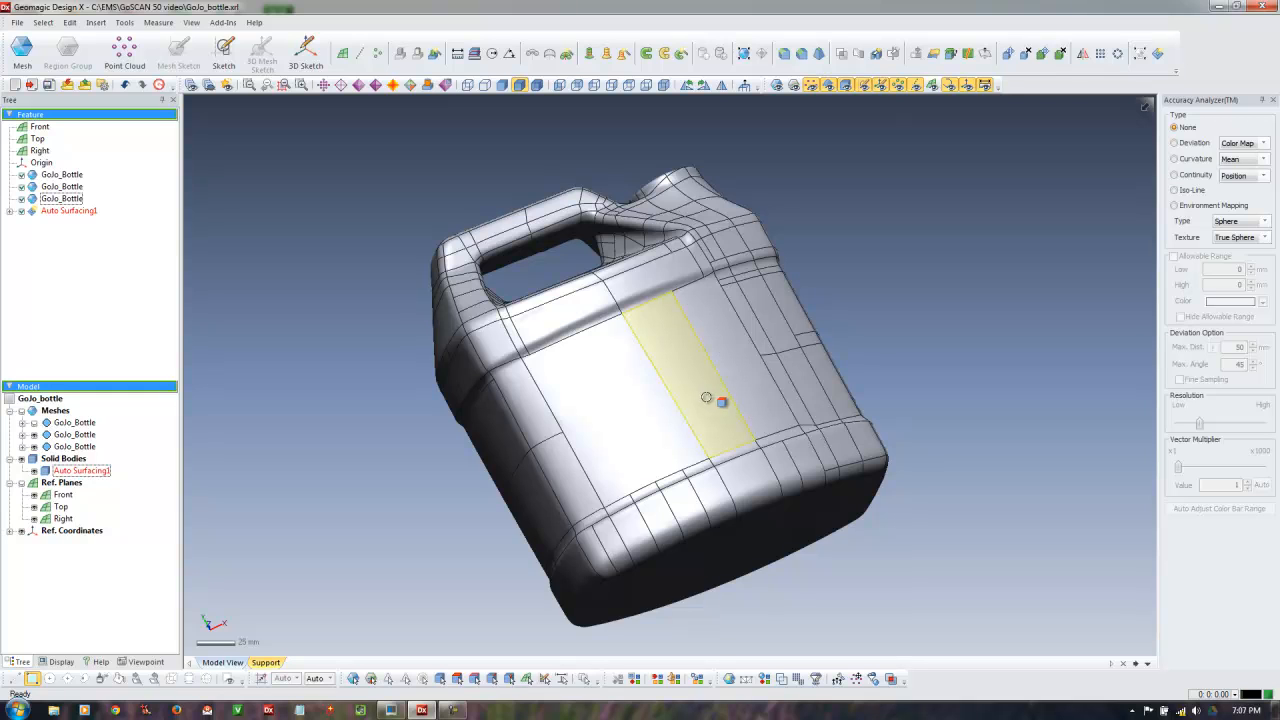
left_click_drag(706, 398, 636, 374)
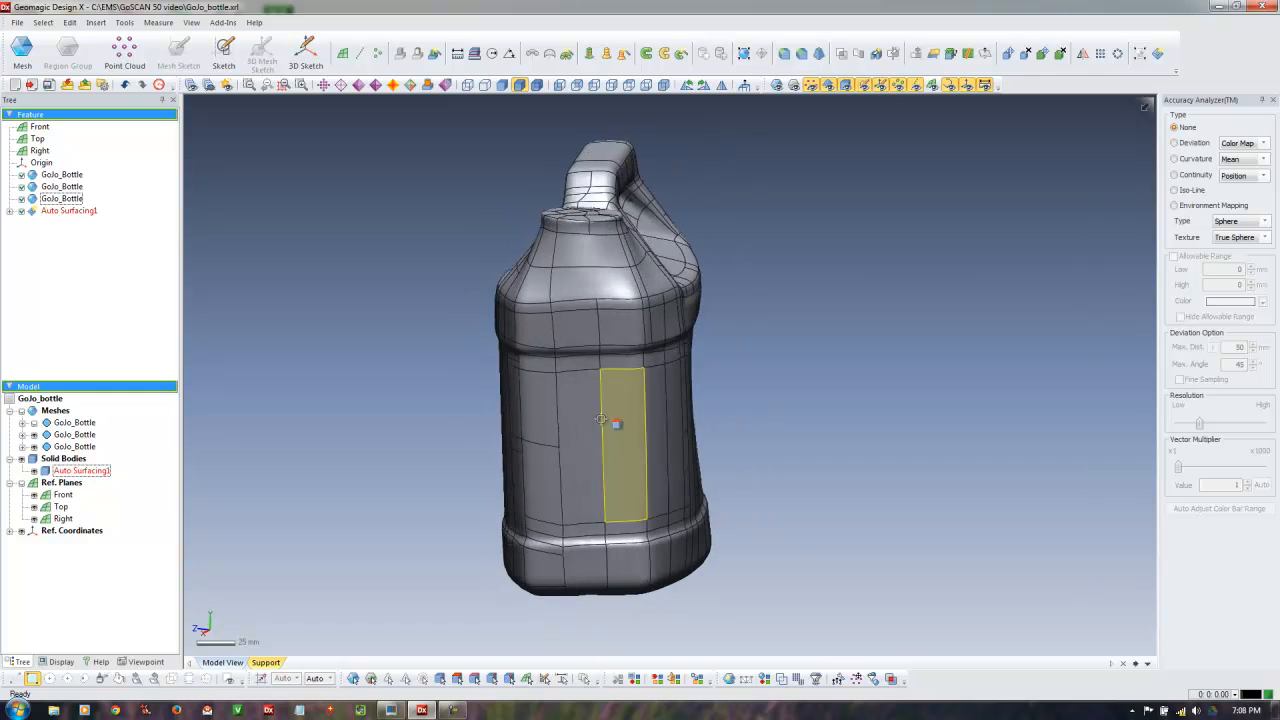
left_click_drag(600, 420, 530, 440)
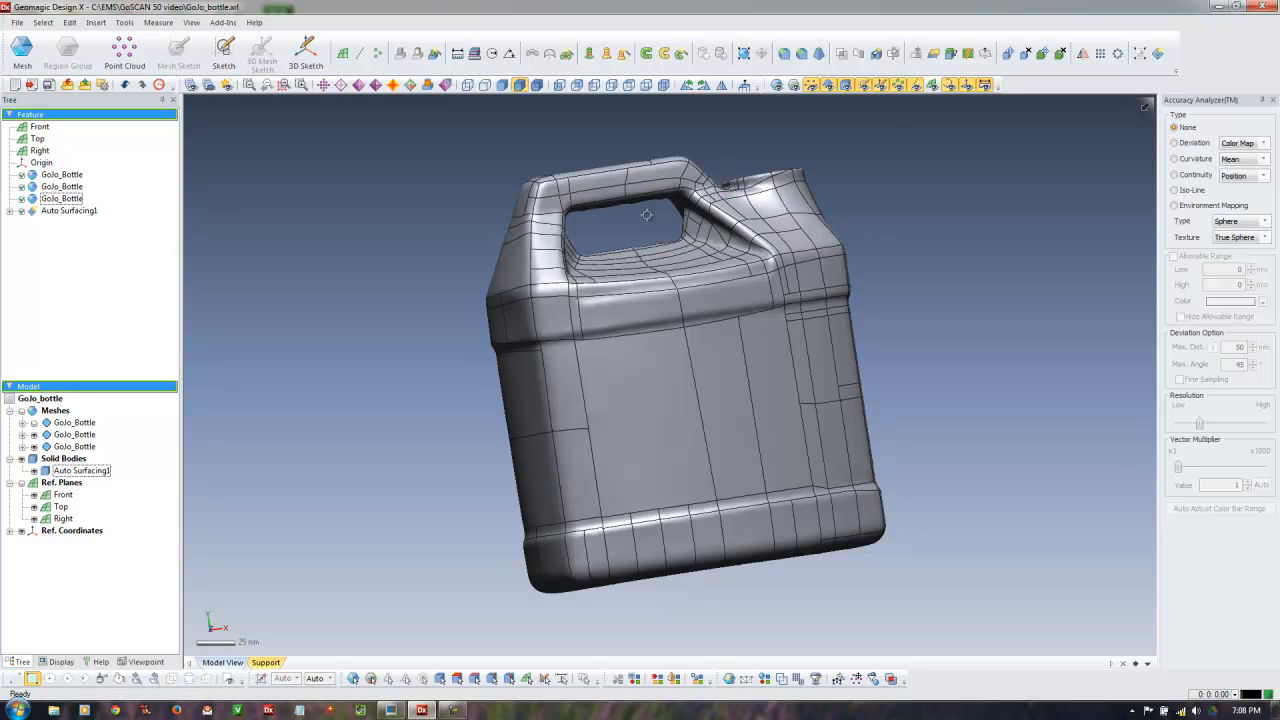
mouse_move(1056, 266)
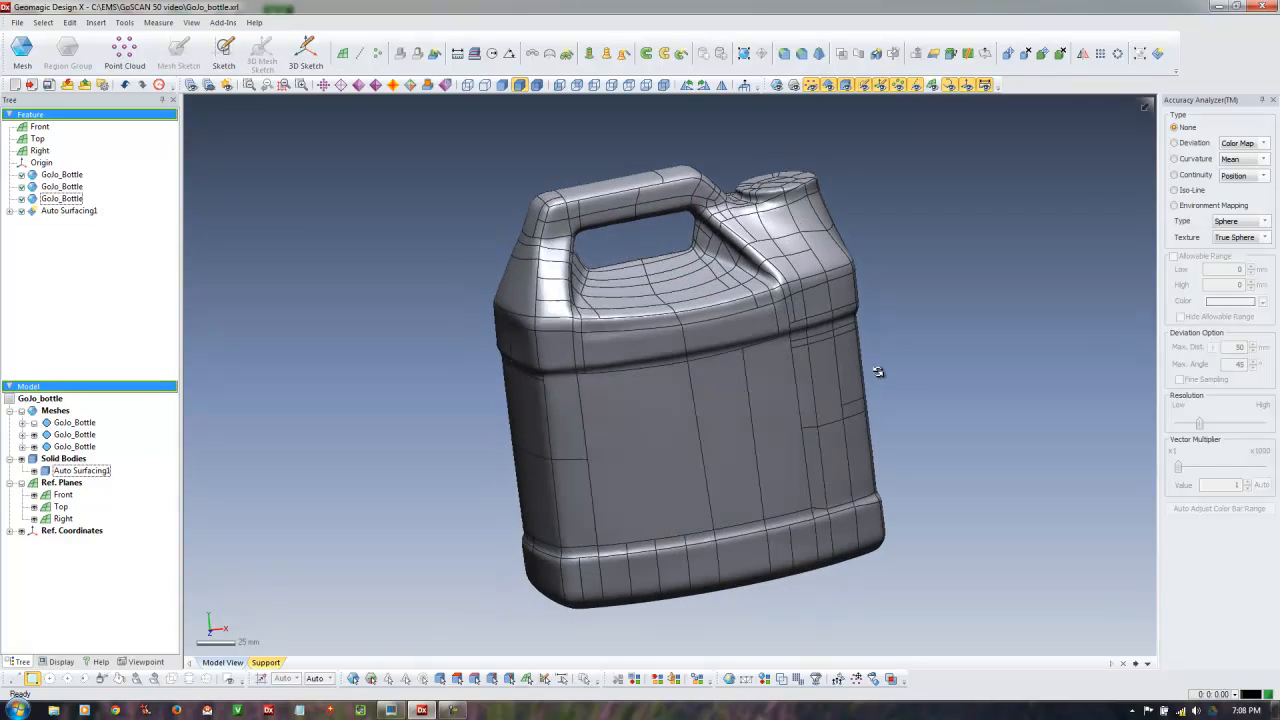
left_click(748, 440)
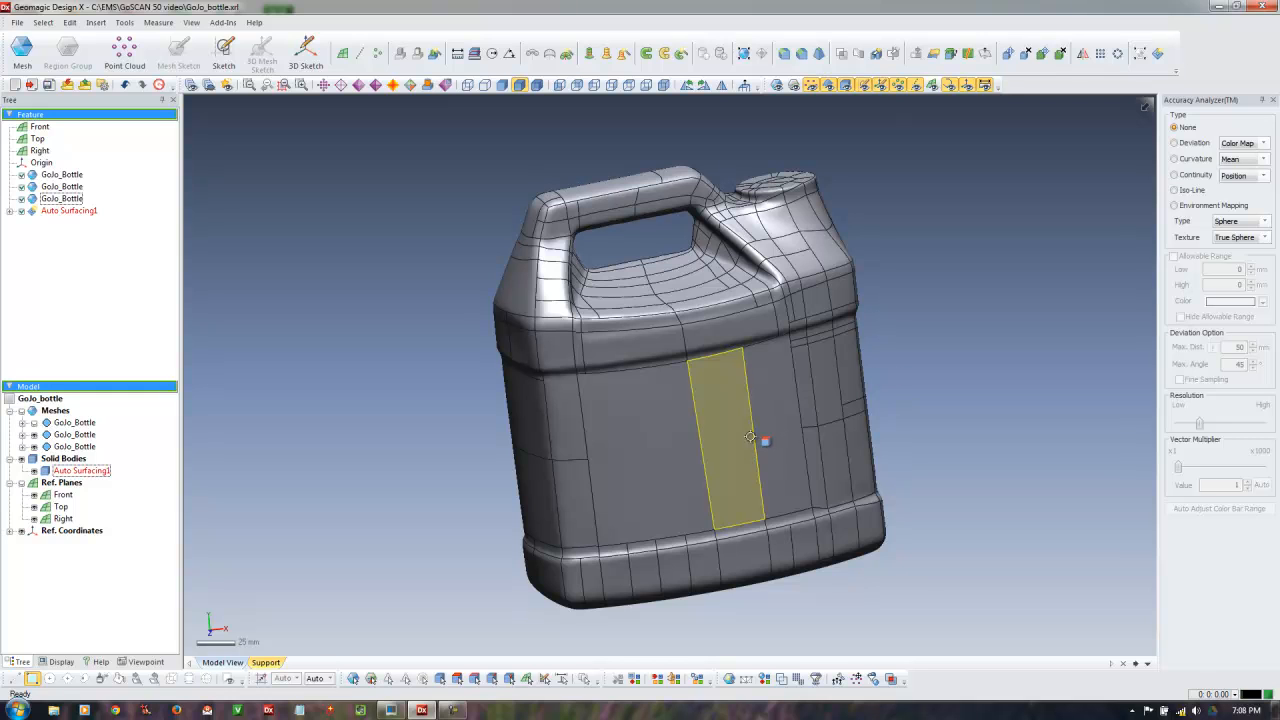